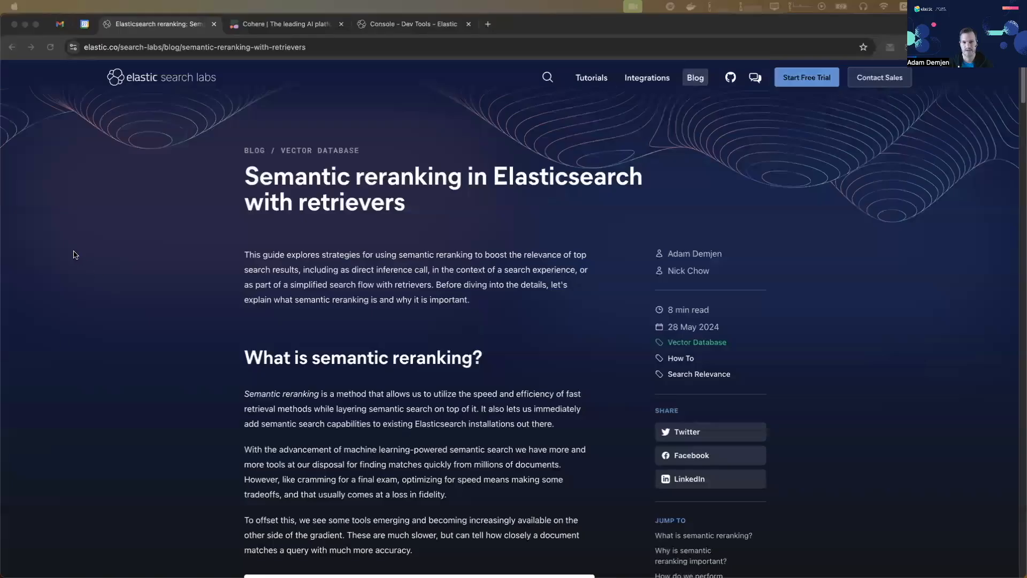
mouse_move(105, 250)
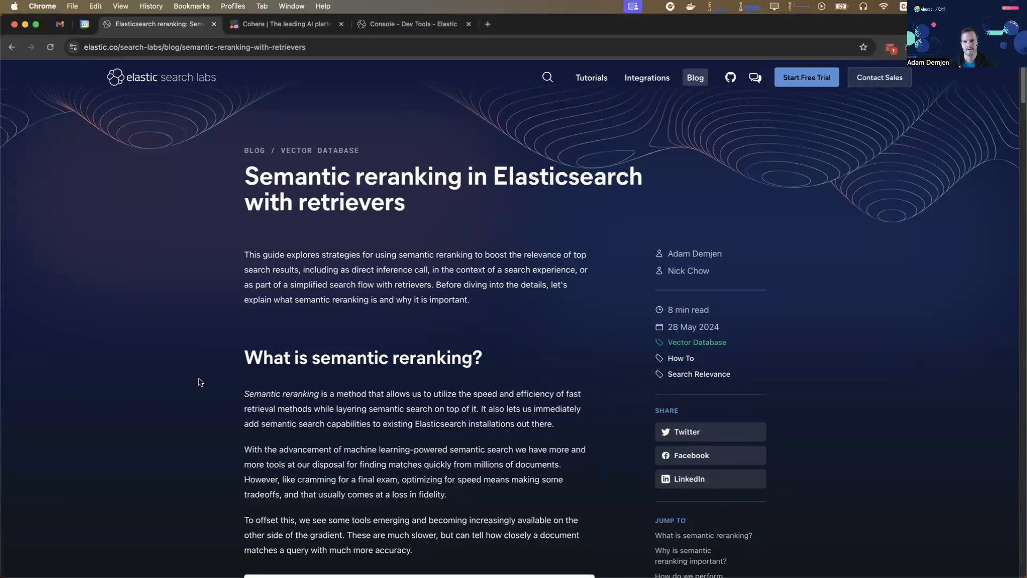
Scroll the blog post down to the reranking pyramid and retrieval-then-reranking diagrams.
double_click(362, 358)
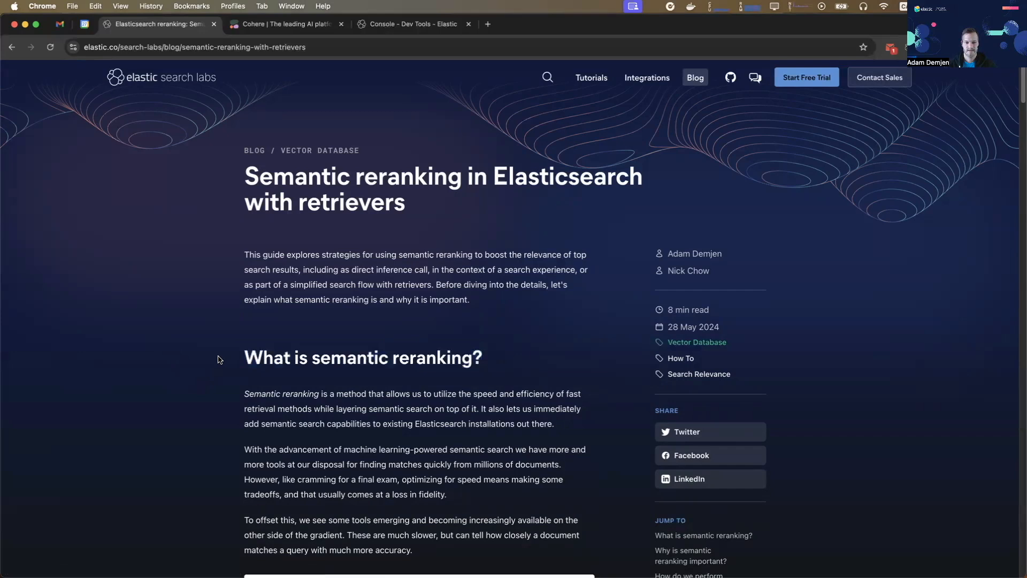
scroll("down", 3)
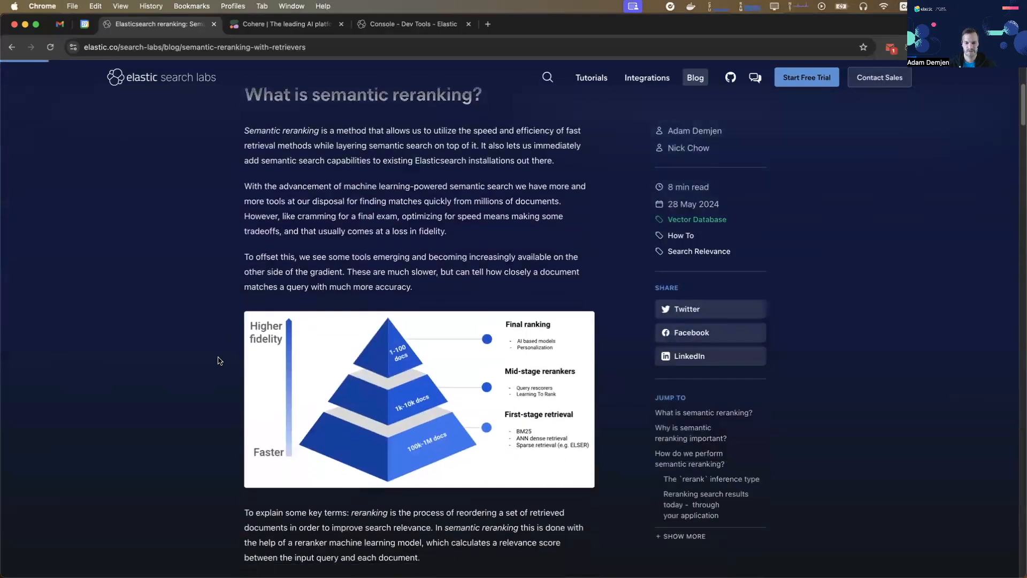
scroll("down", 3)
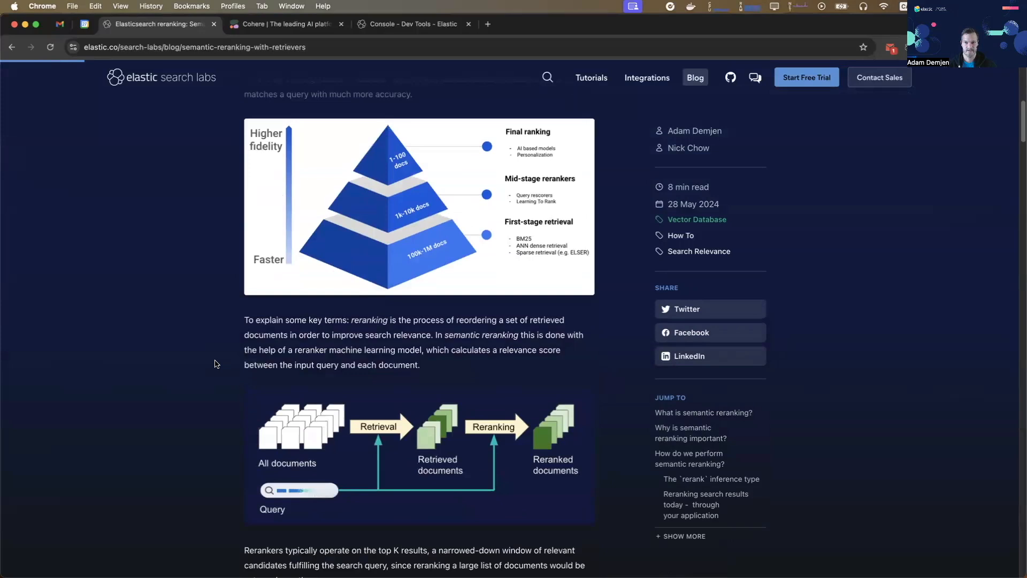
mouse_move(220, 363)
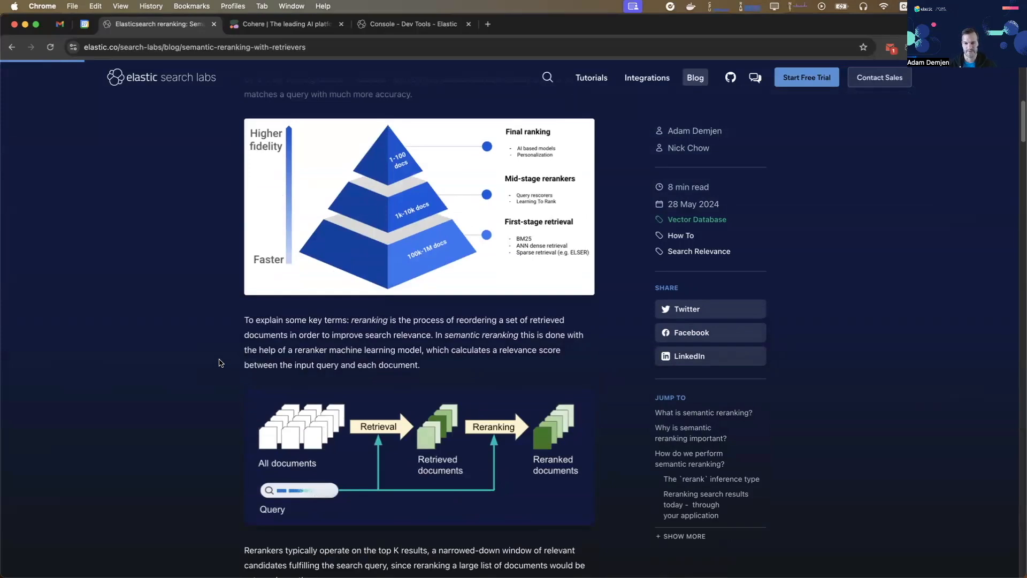
mouse_move(216, 362)
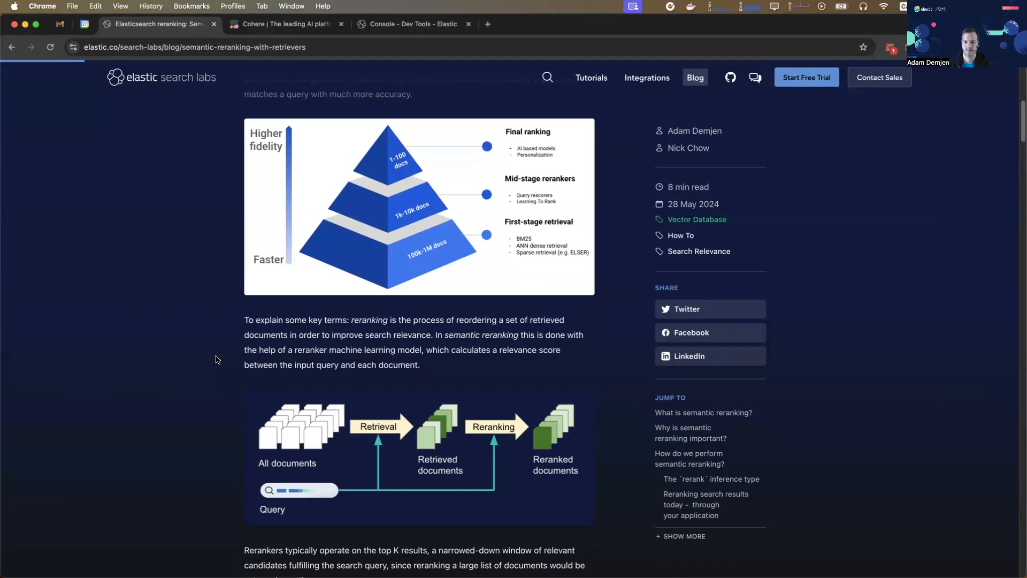
mouse_move(218, 357)
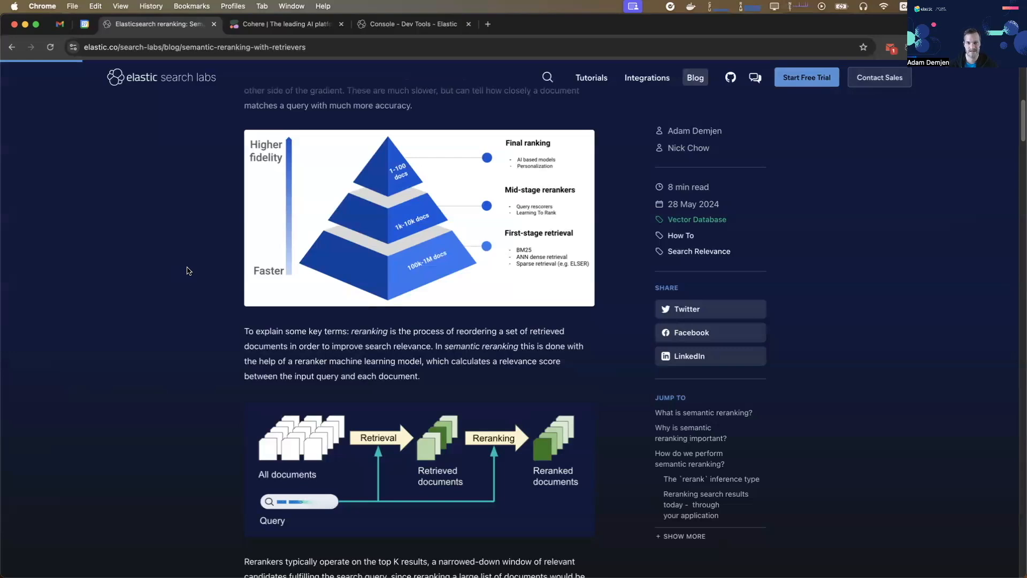
mouse_move(302, 250)
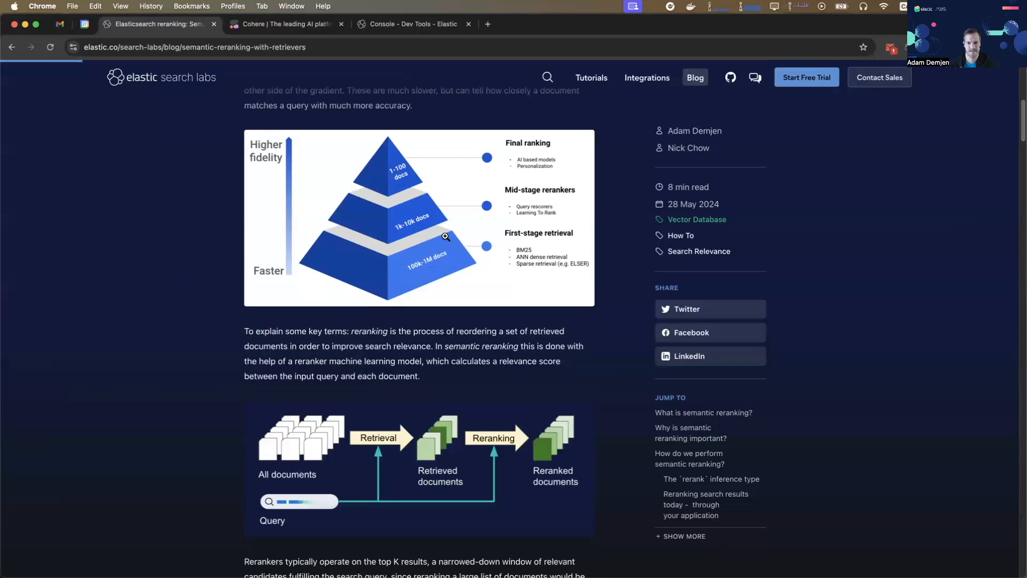
mouse_move(448, 236)
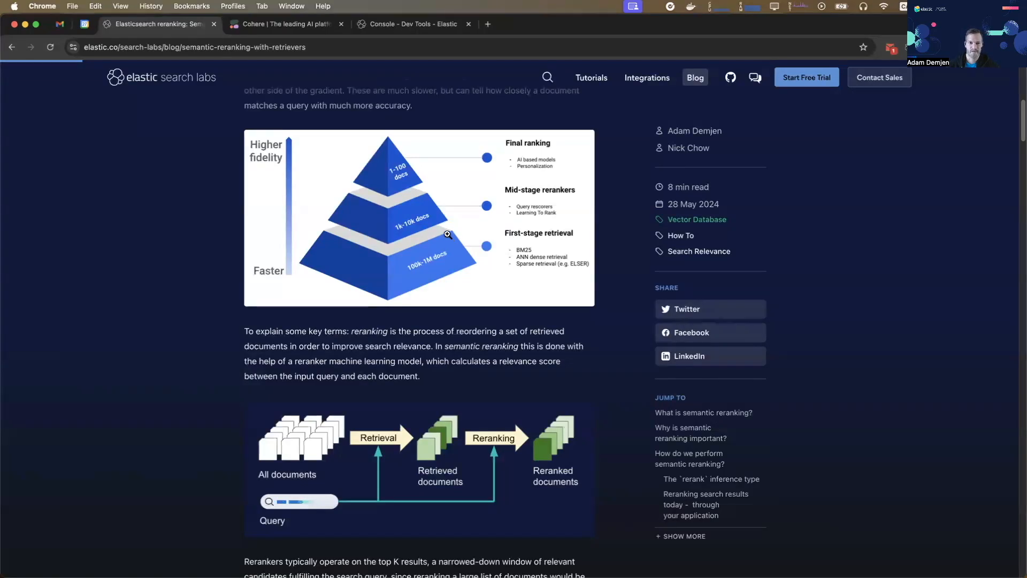
mouse_move(365, 238)
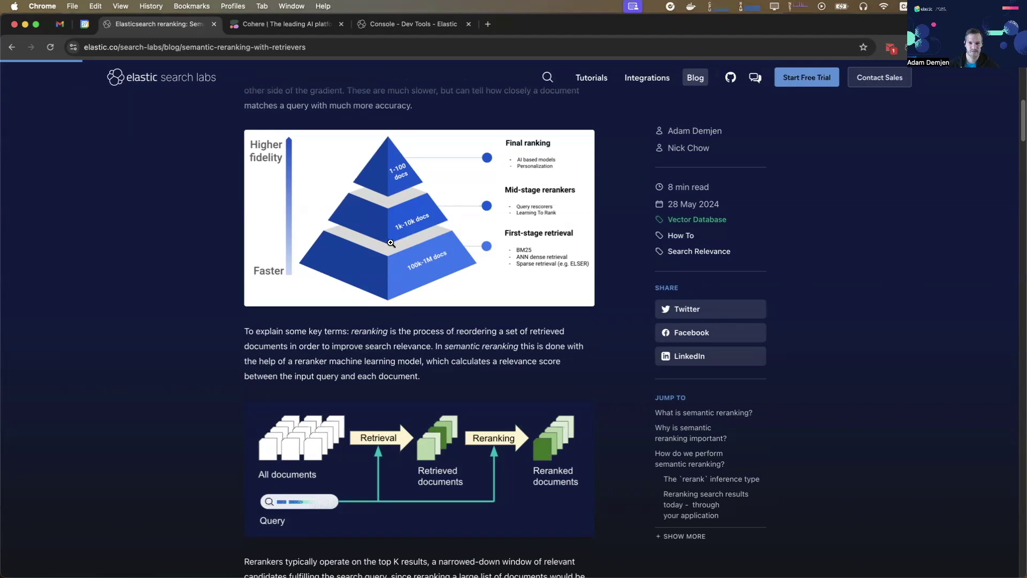
mouse_move(434, 197)
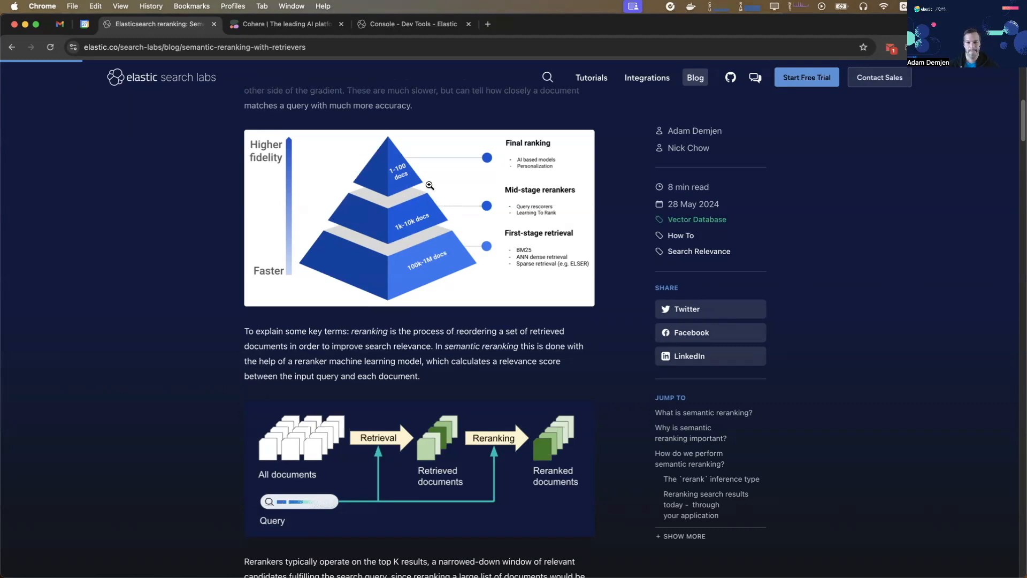
mouse_move(435, 157)
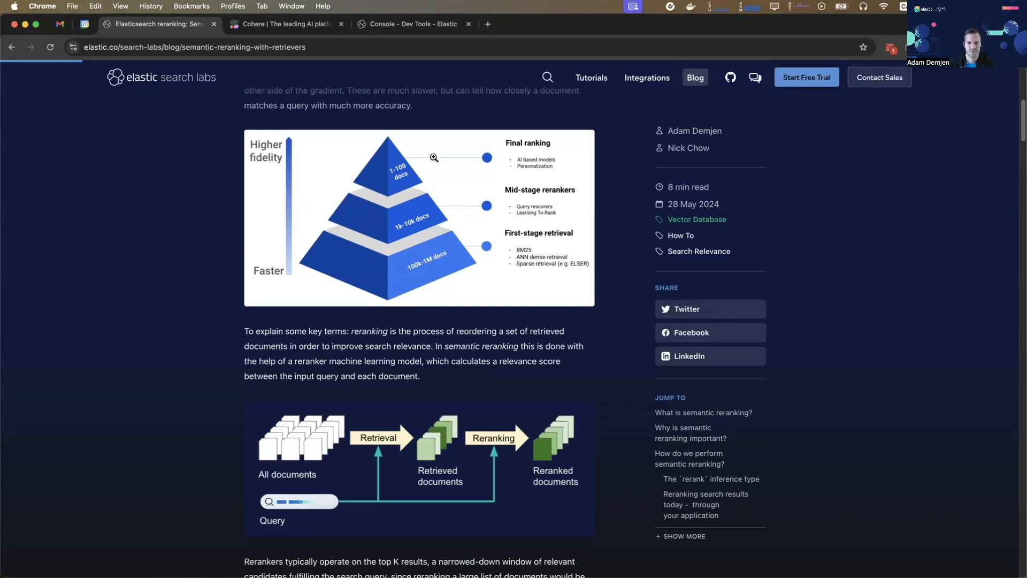
mouse_move(391, 192)
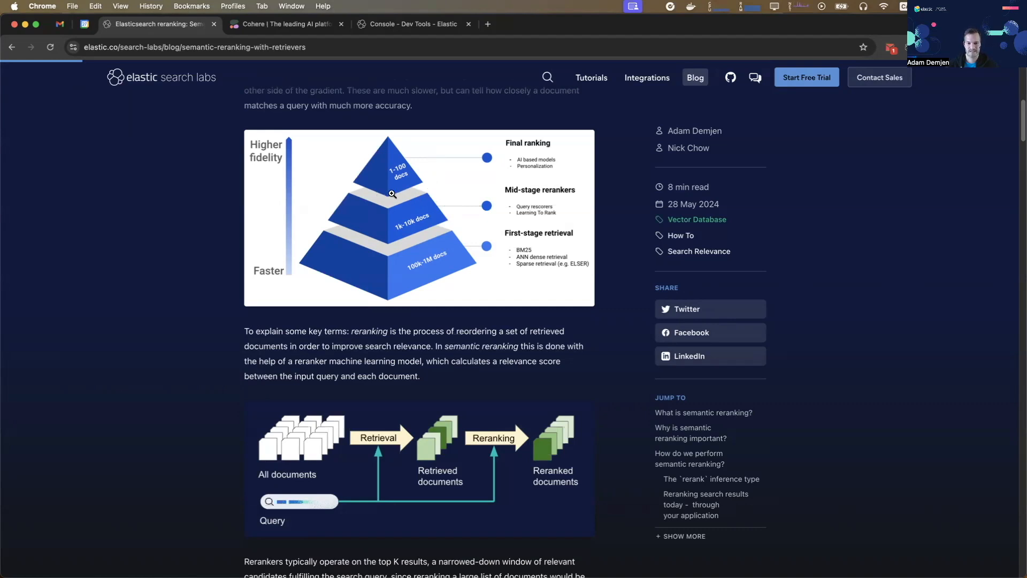
mouse_move(356, 170)
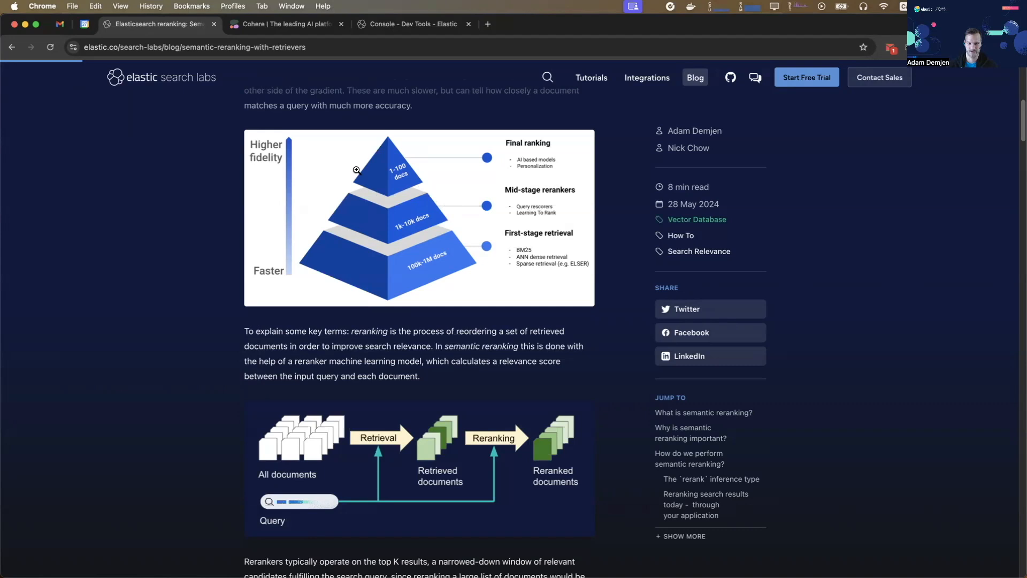
mouse_move(383, 173)
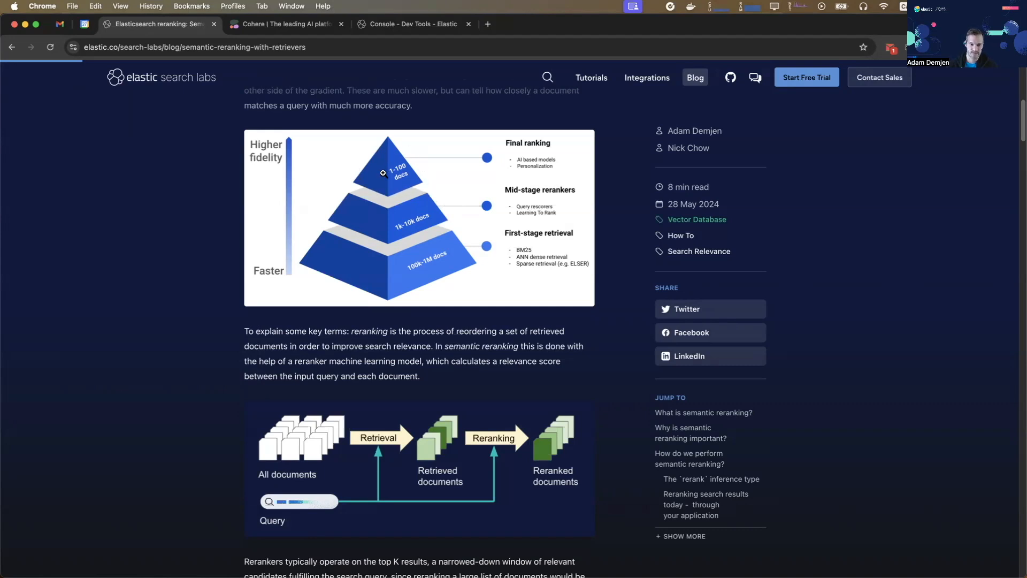
mouse_move(232, 172)
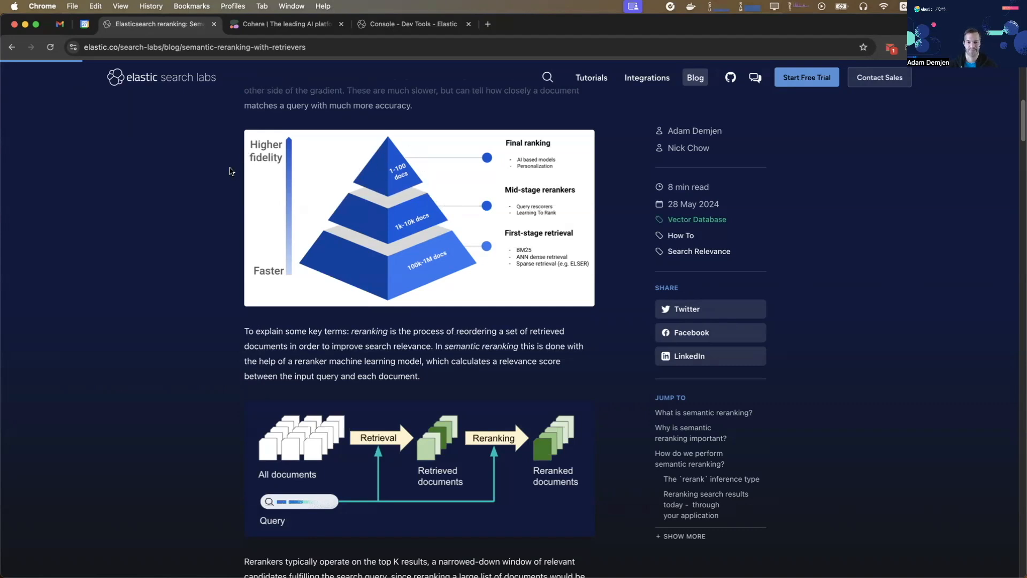
mouse_move(591, 388)
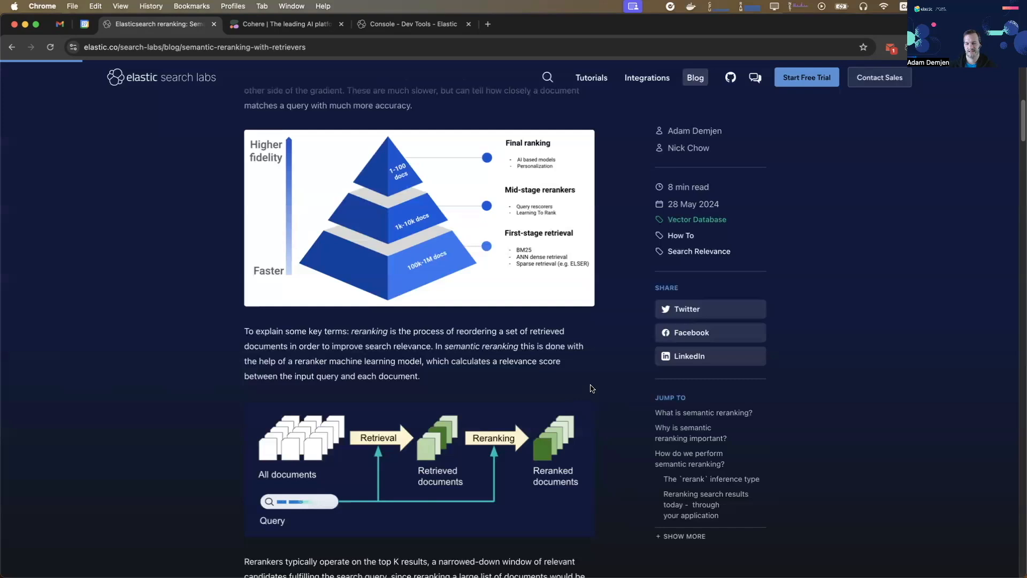
mouse_move(446, 394)
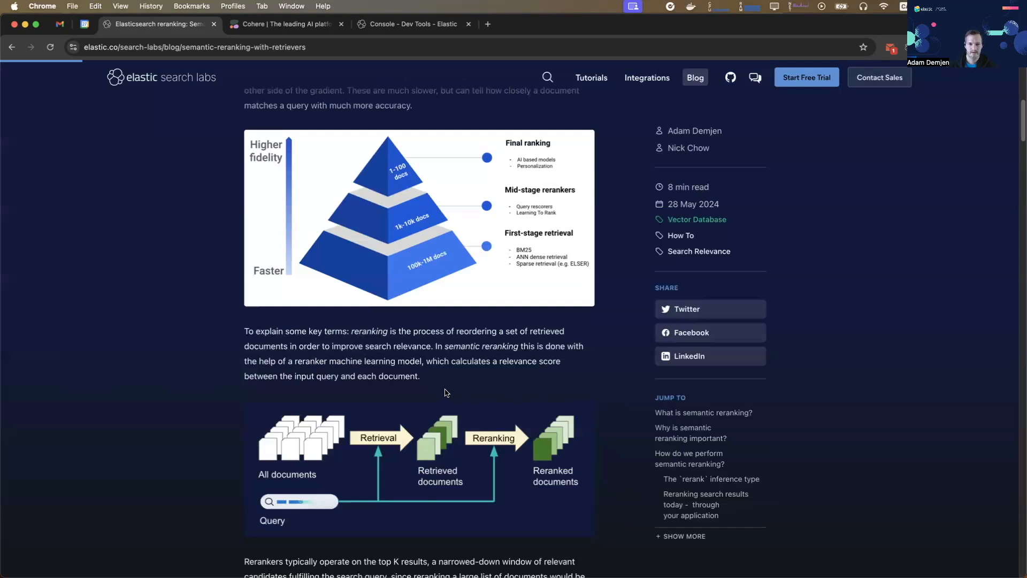
mouse_move(354, 427)
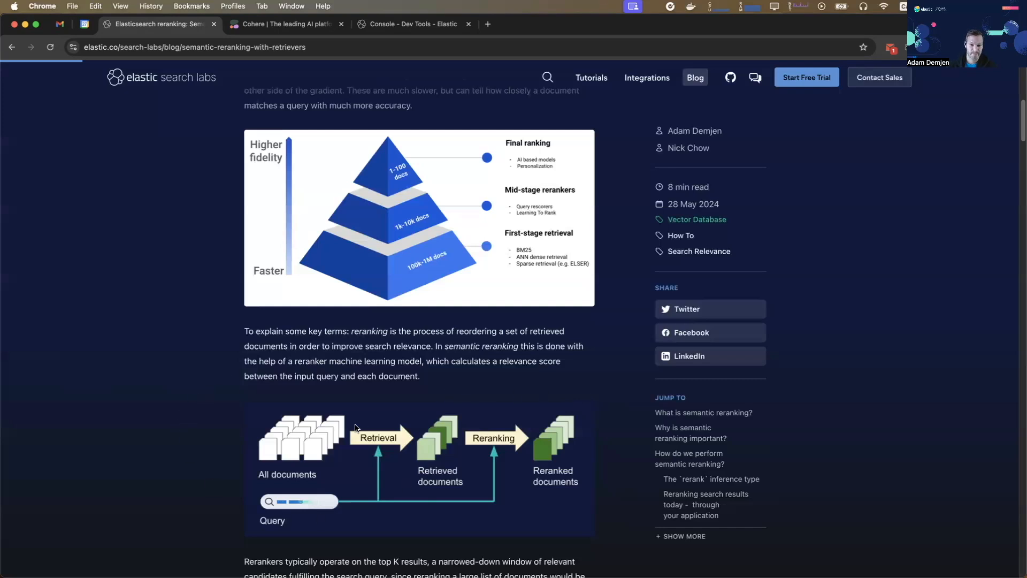
mouse_move(243, 493)
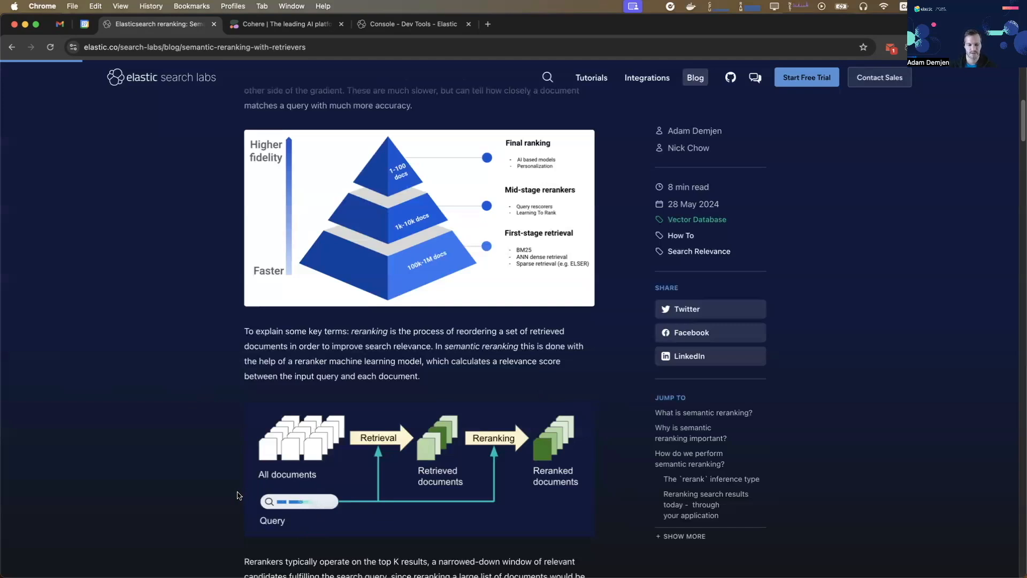
mouse_move(564, 506)
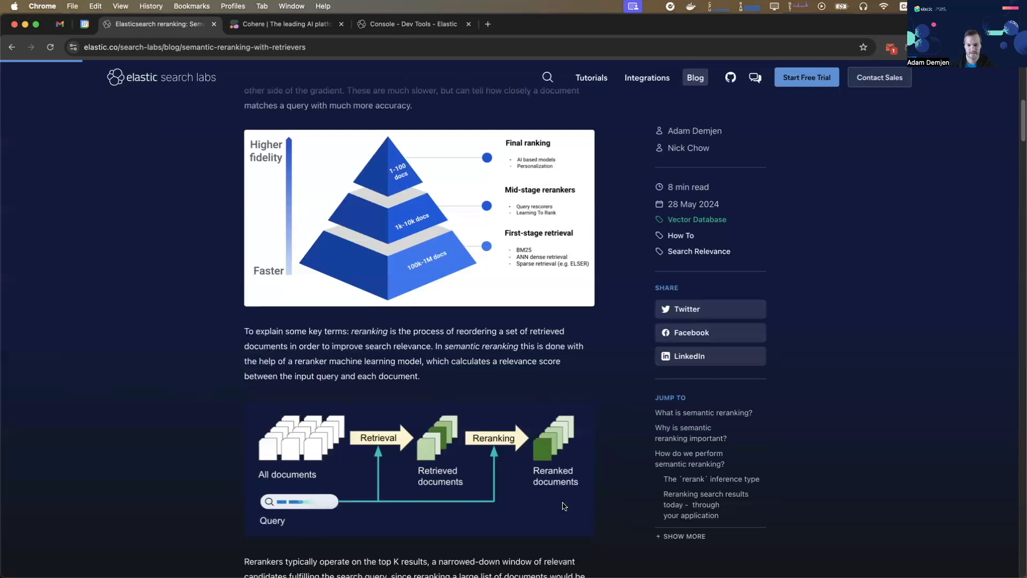
mouse_move(558, 396)
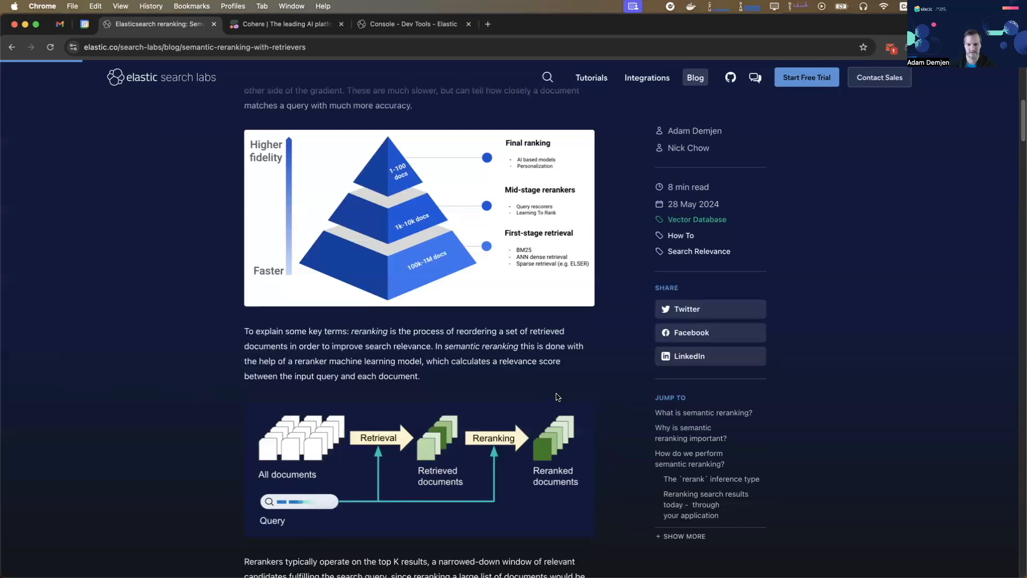
mouse_move(546, 496)
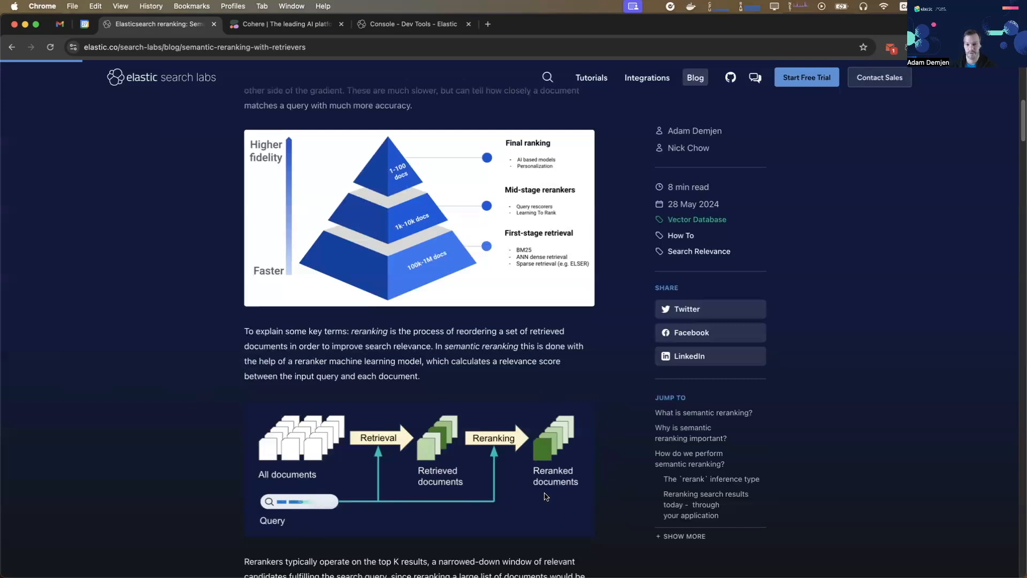
mouse_move(577, 494)
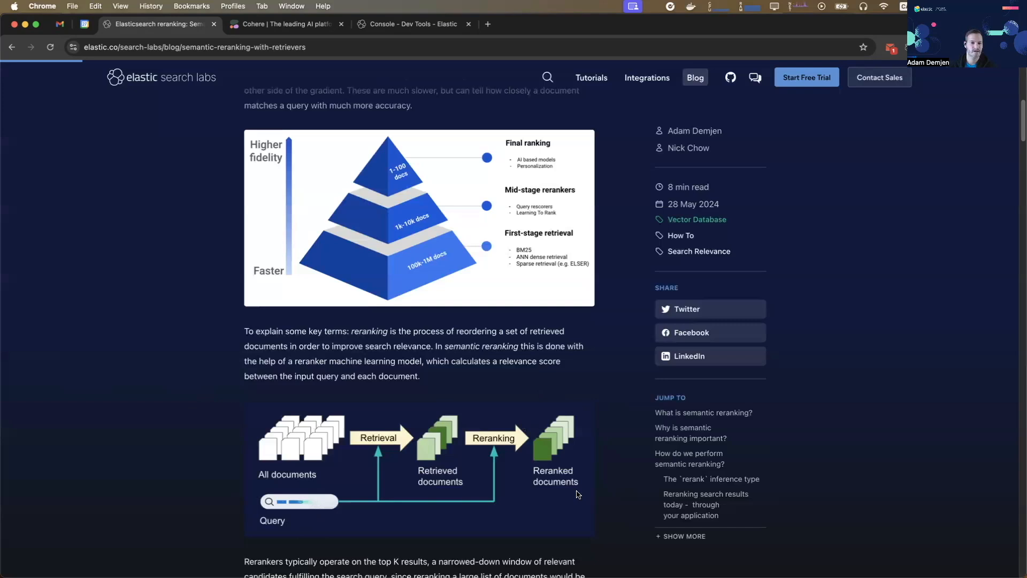
mouse_move(255, 498)
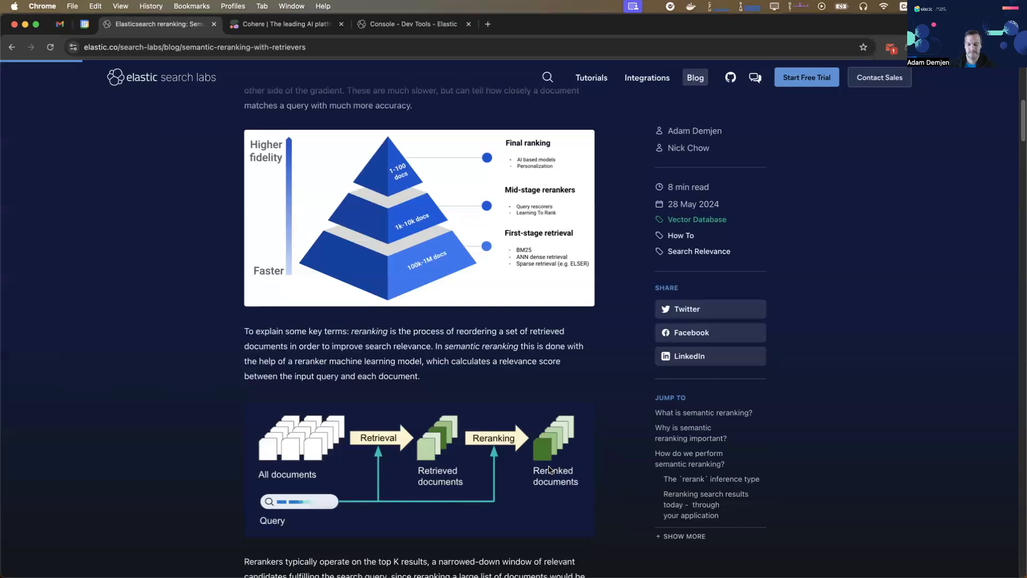
mouse_move(551, 458)
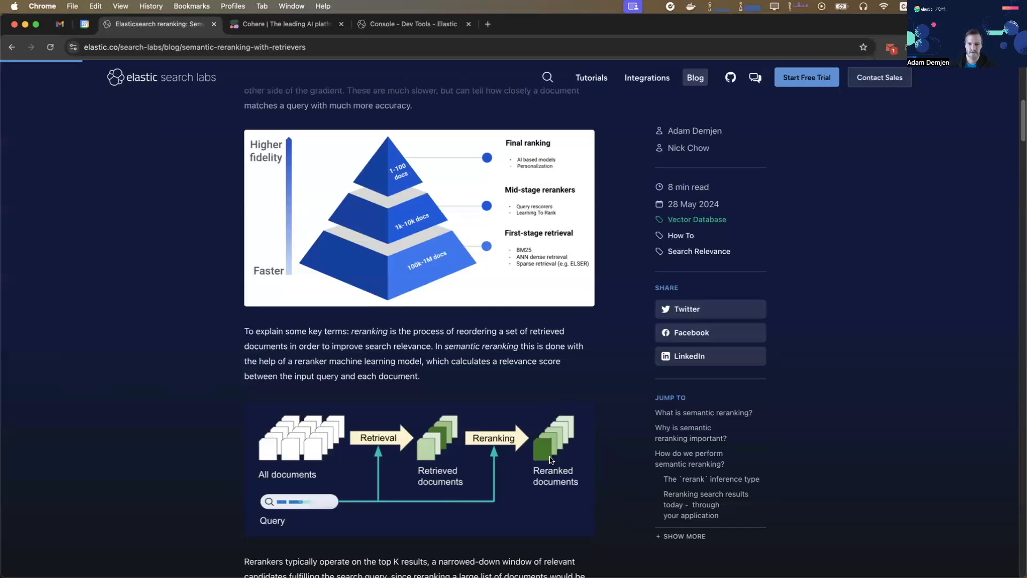
mouse_move(555, 454)
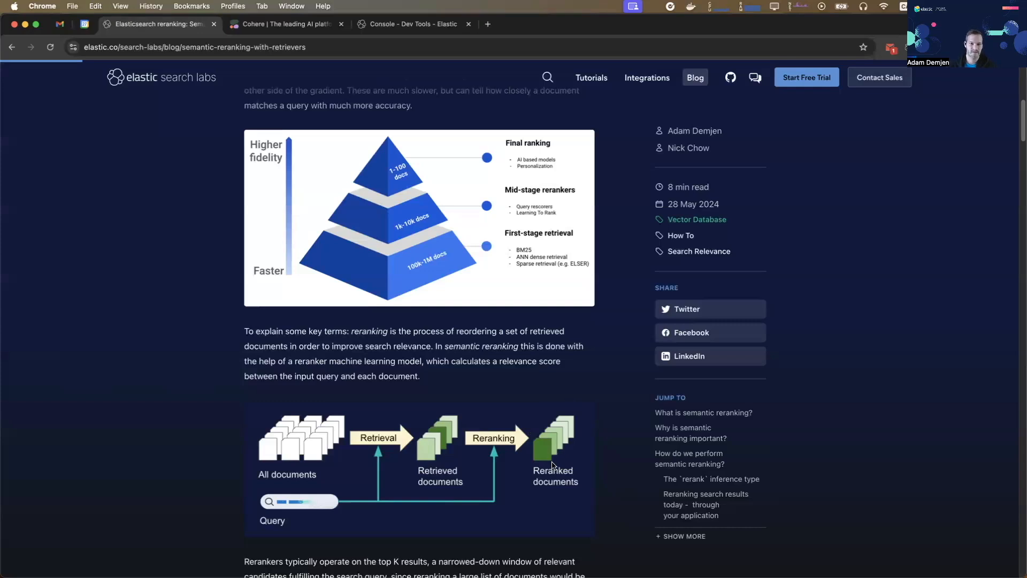
mouse_move(553, 471)
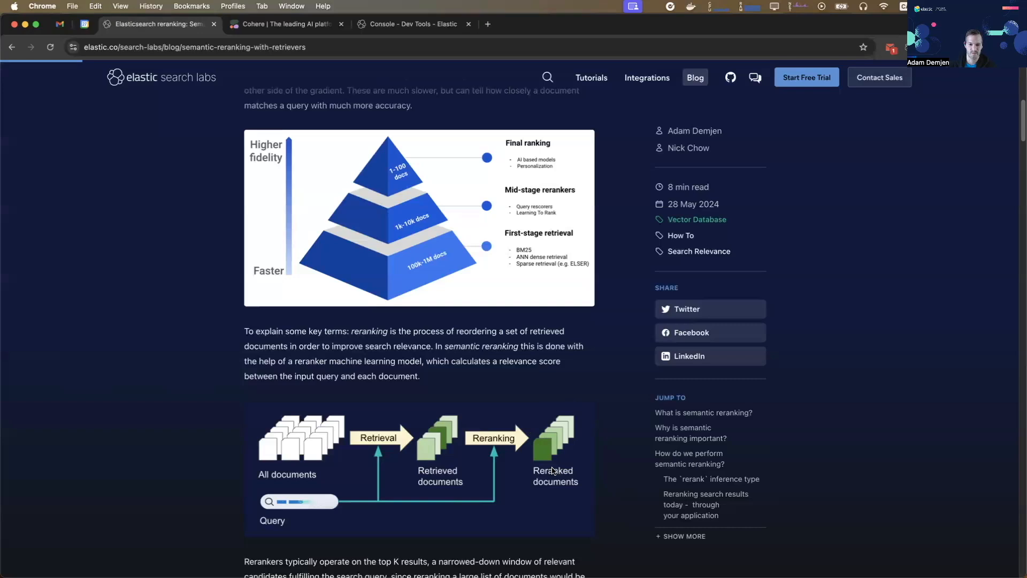
mouse_move(558, 464)
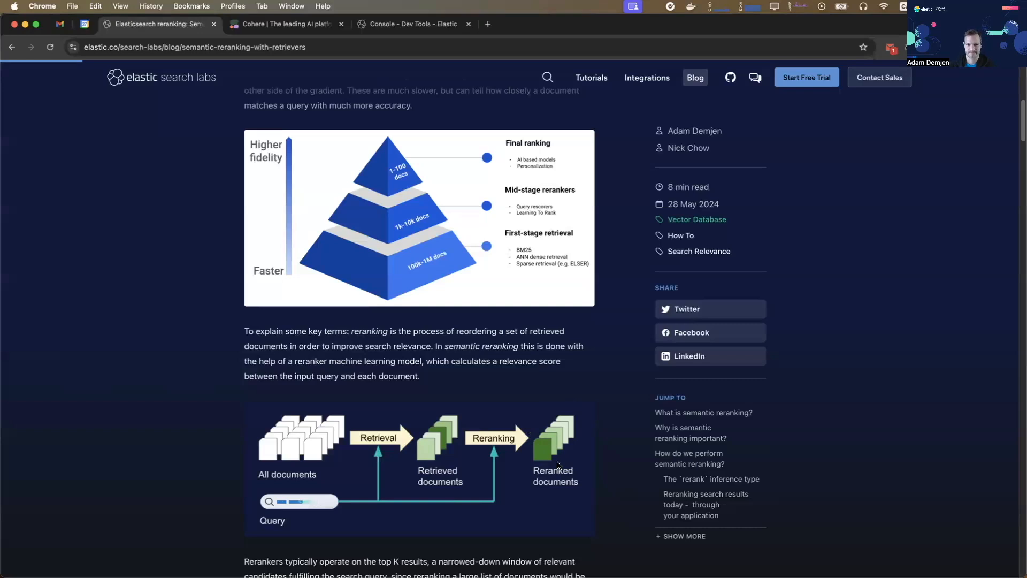
scroll("down", 3)
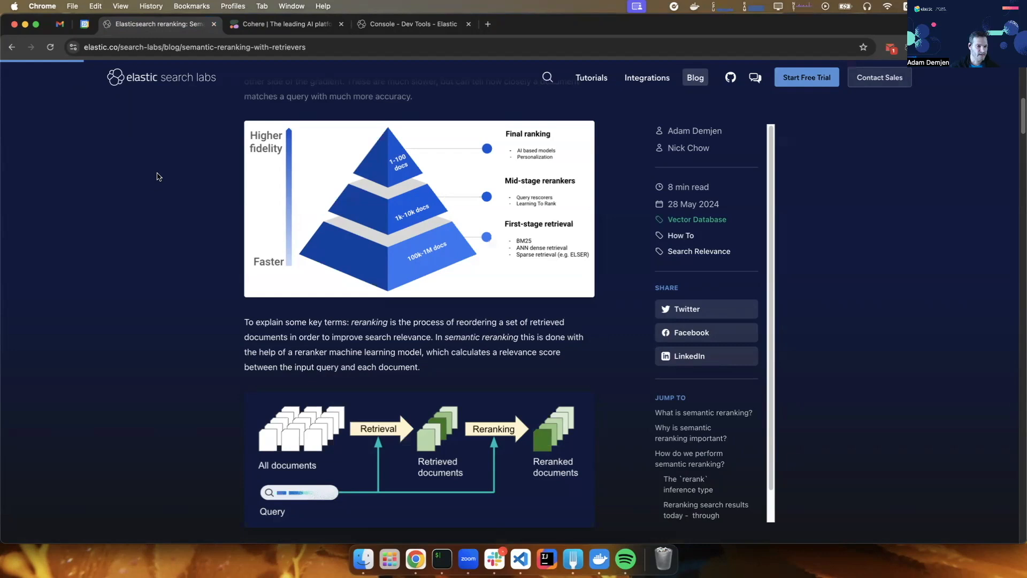
mouse_move(258, 24)
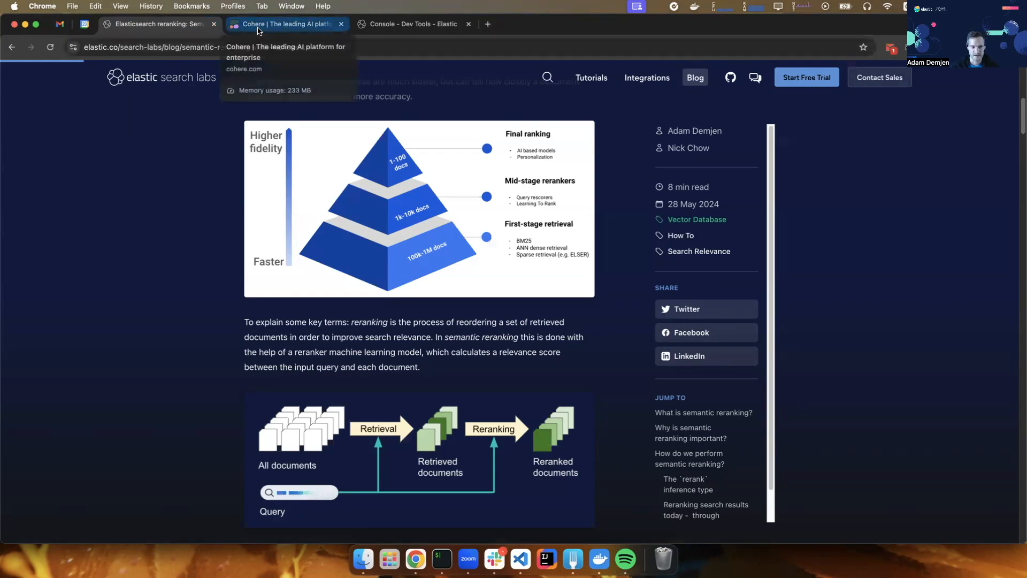
Reach the Cohere dashboard welcome page via 'Try the Playground' on the Cohere homepage.
left_click(268, 23)
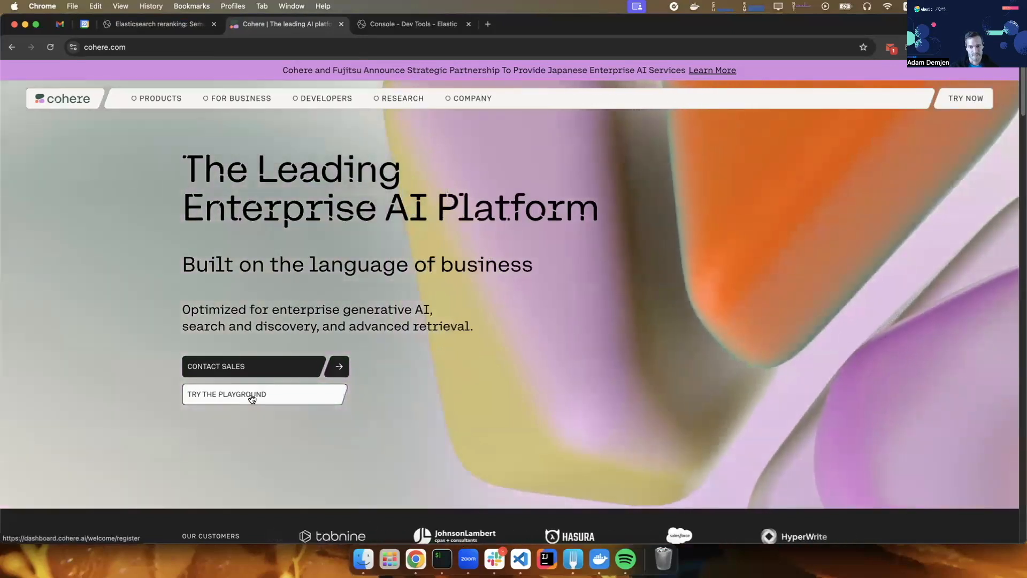
left_click(252, 393)
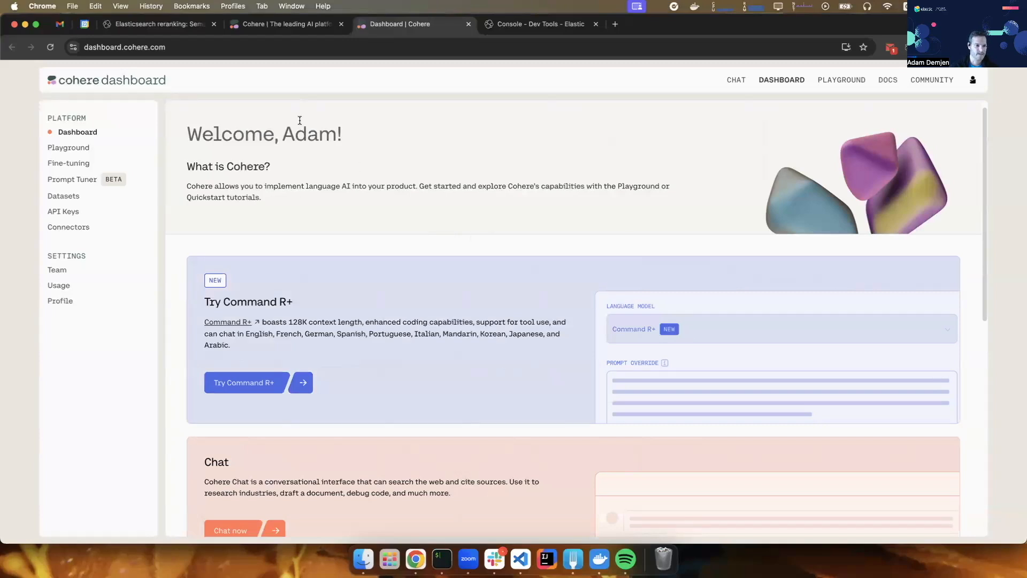
mouse_move(56, 218)
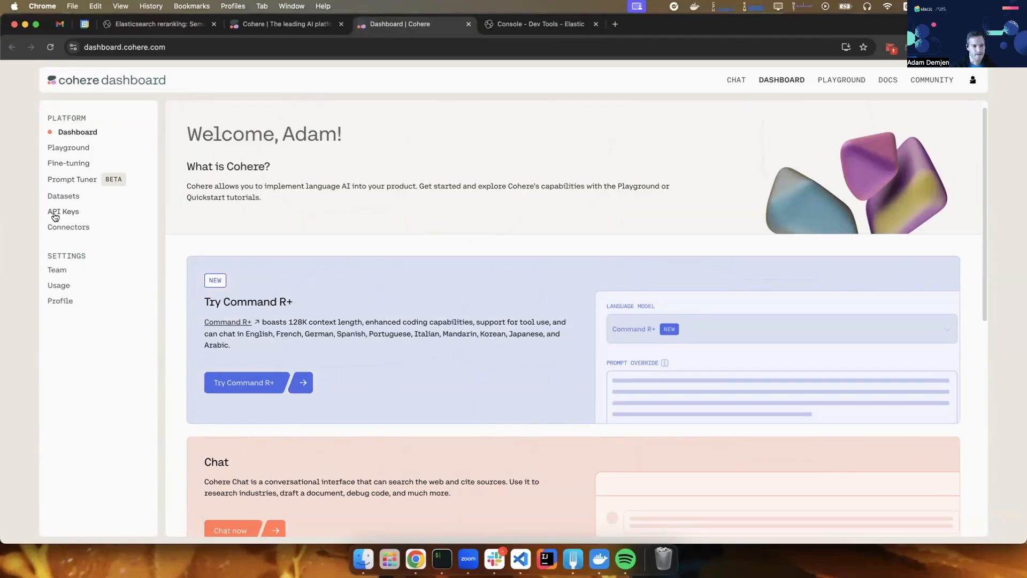
Create a Cohere trial API key named rerank-key, then return to the Kibana console.
left_click(63, 211)
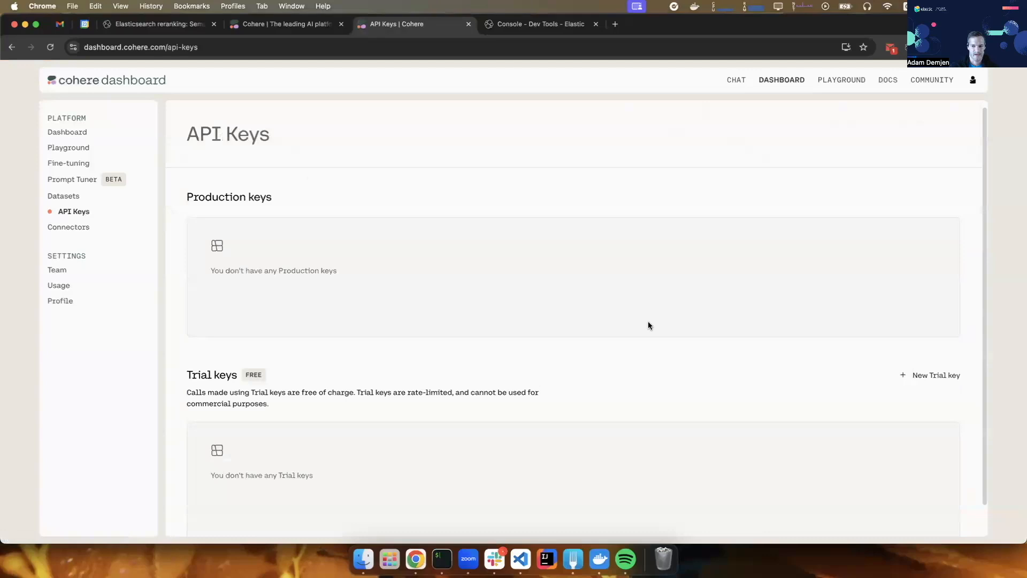
left_click(930, 376)
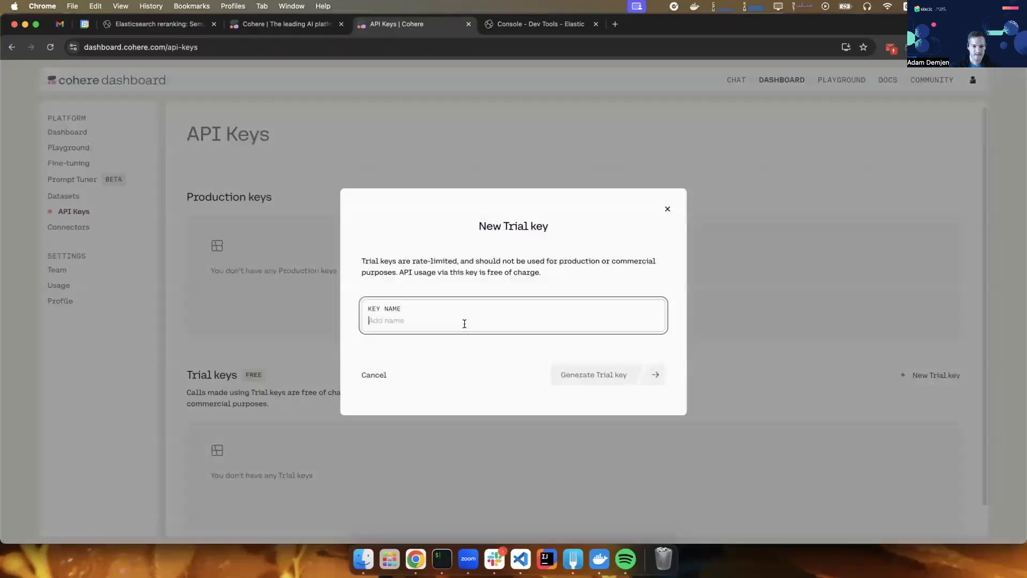
type("rera")
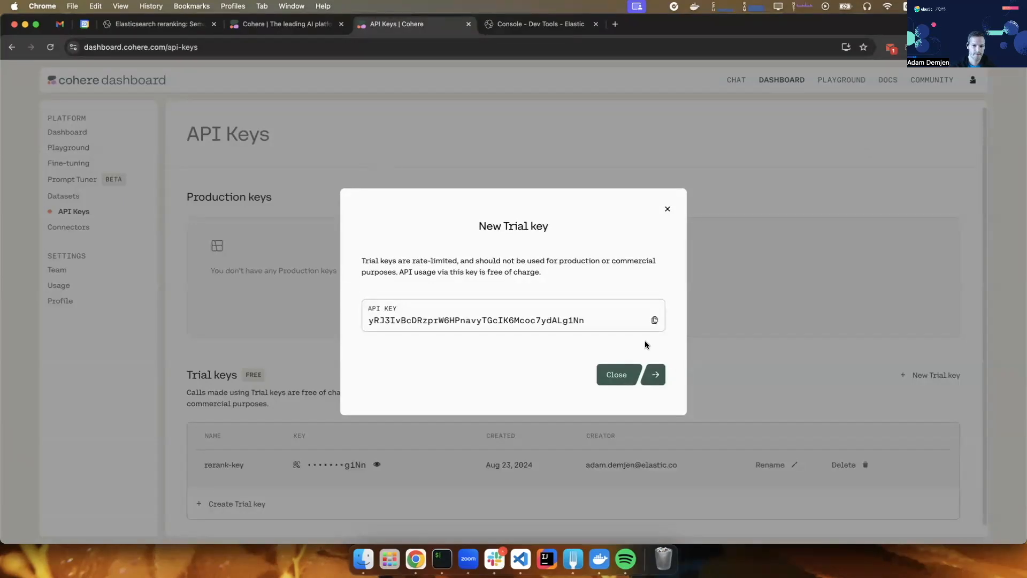
mouse_move(532, 52)
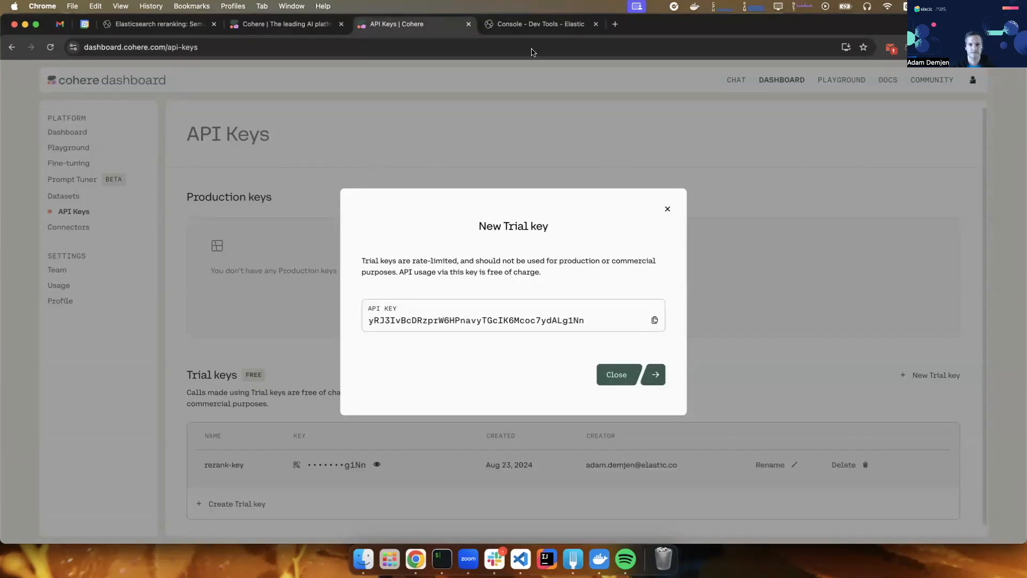
left_click(538, 24)
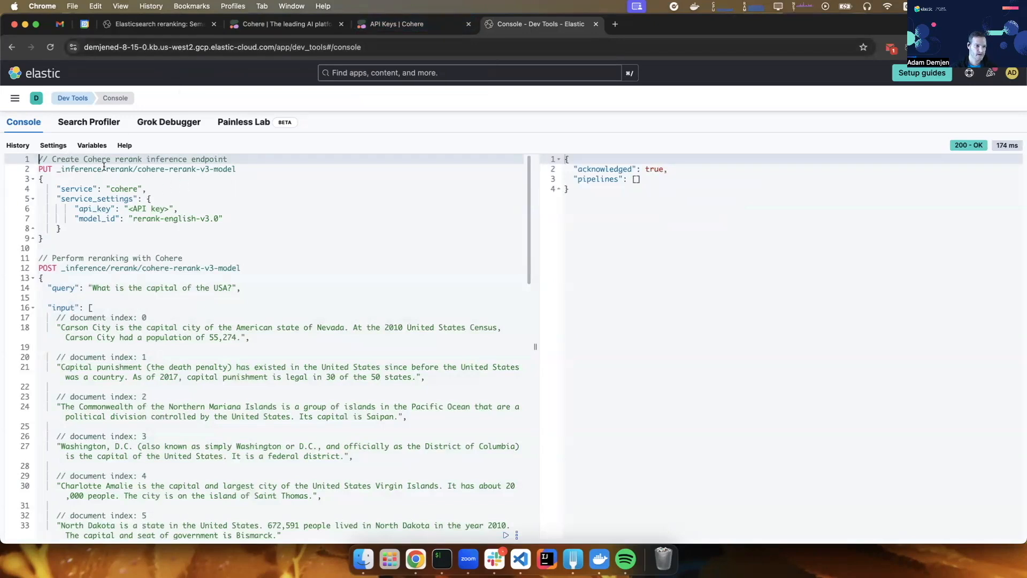
Put the copied Cohere key into the PUT request and create the cohere-rerank-v3-model endpoint.
left_click(107, 169)
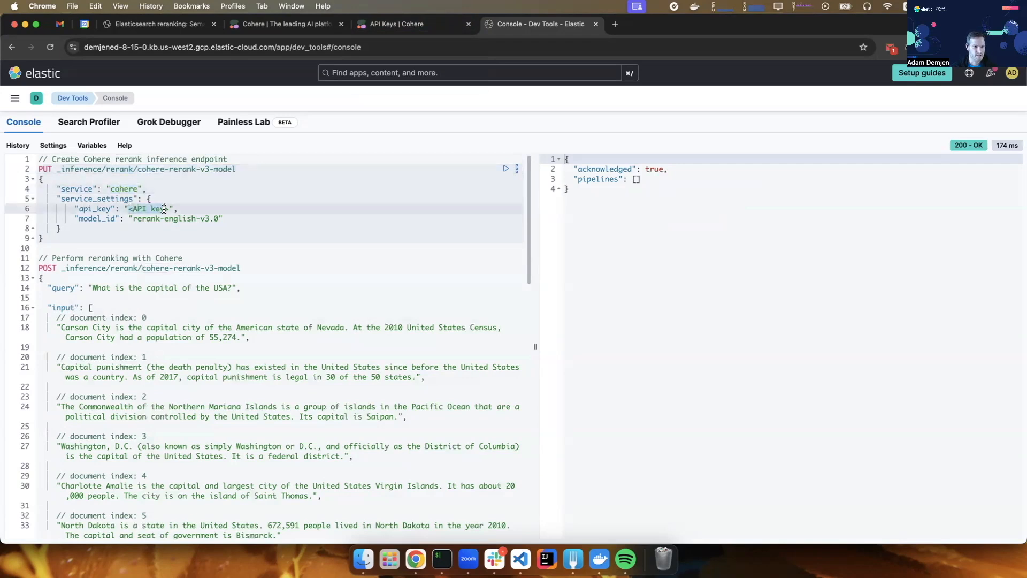
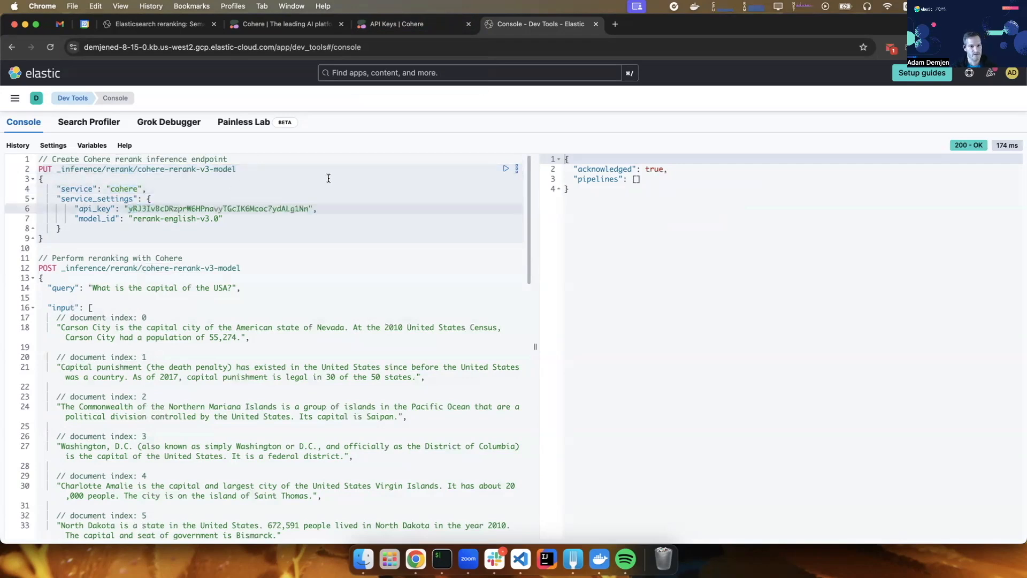
left_click(505, 169)
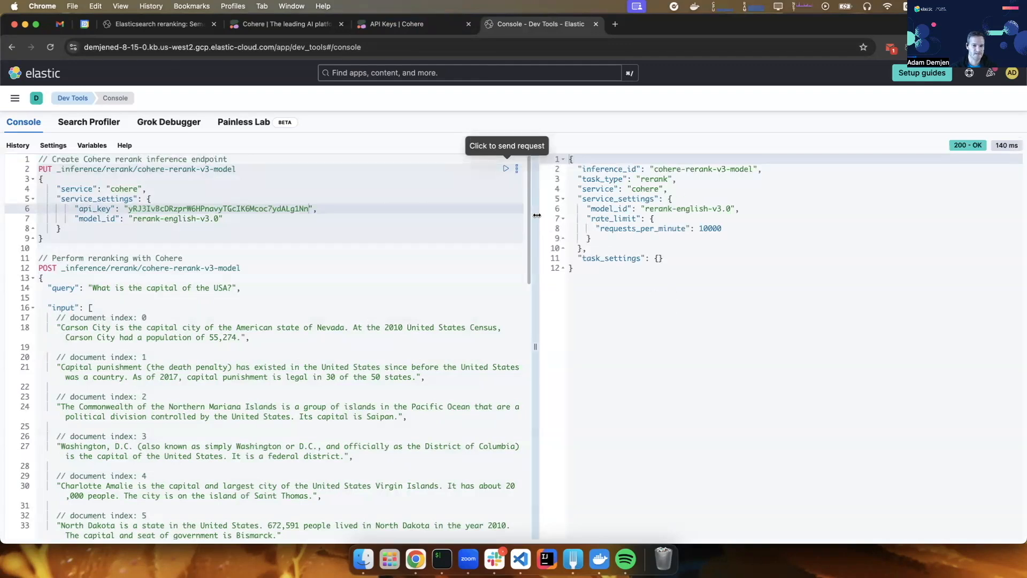
mouse_move(528, 203)
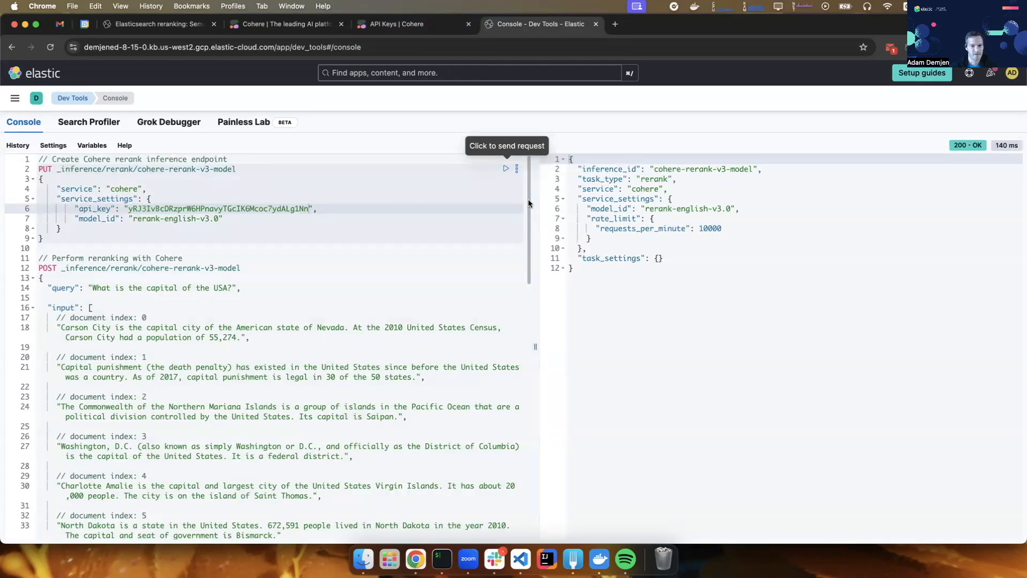
scroll("down", 3)
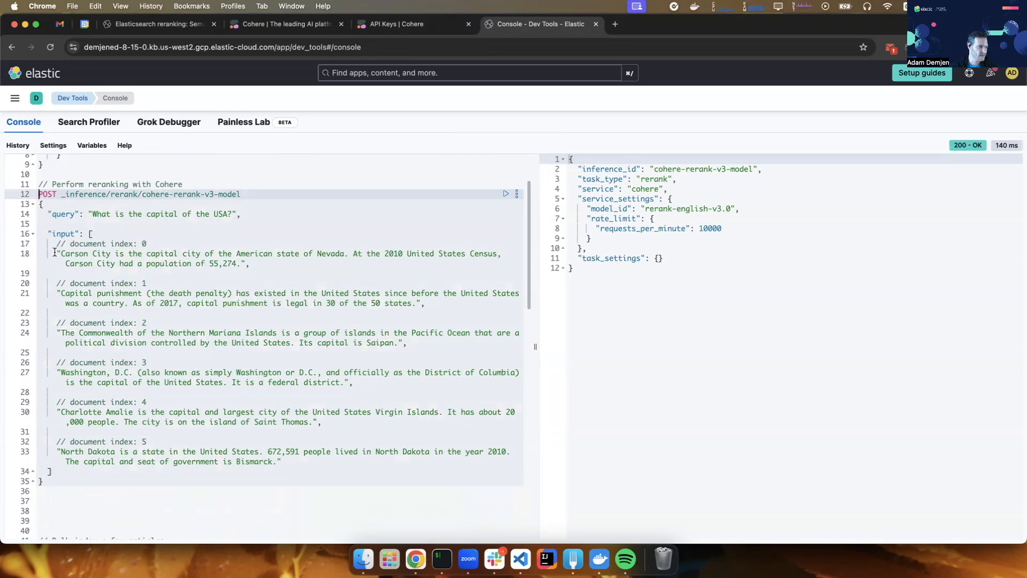
mouse_move(153, 251)
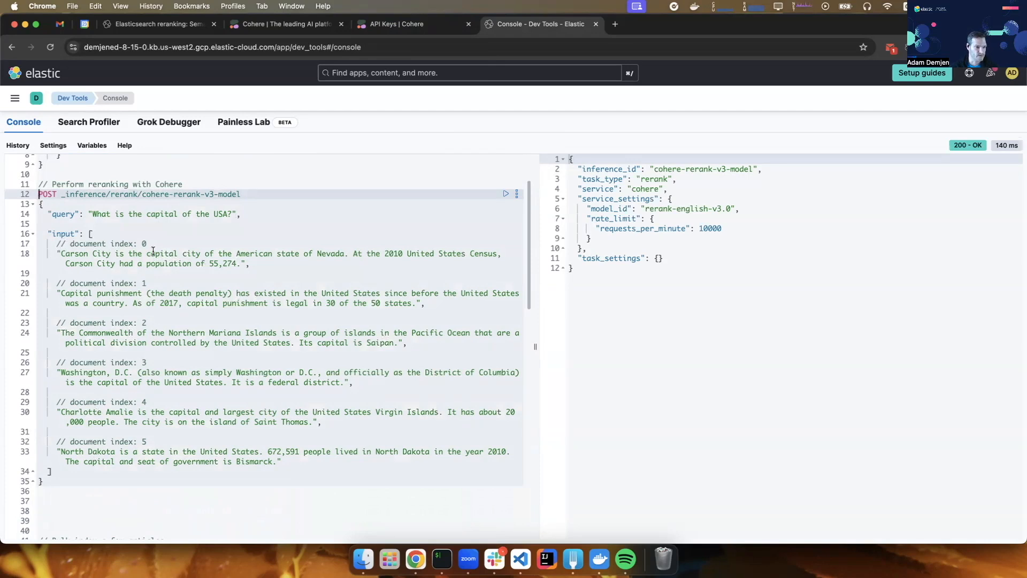
mouse_move(343, 255)
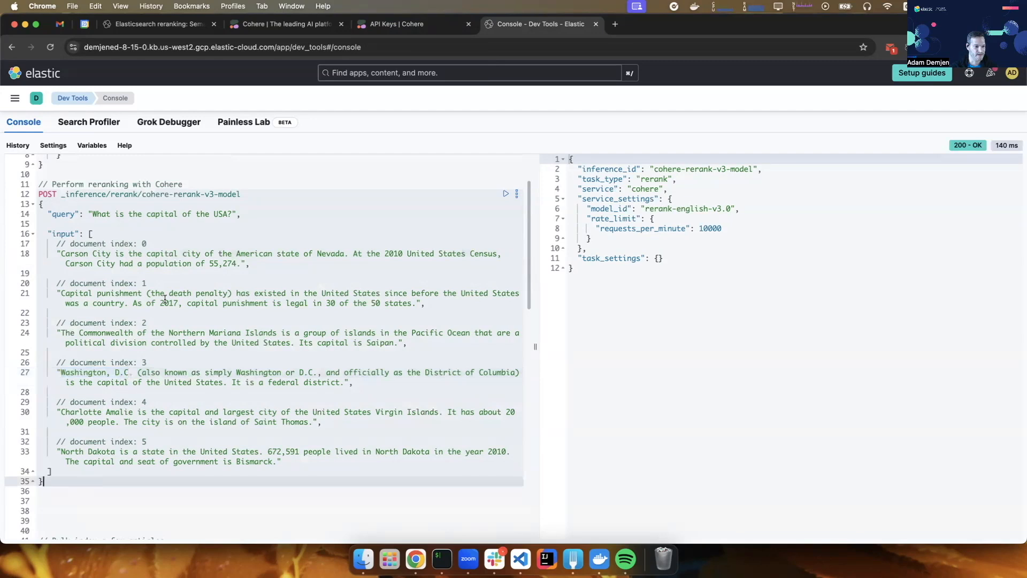
mouse_move(506, 193)
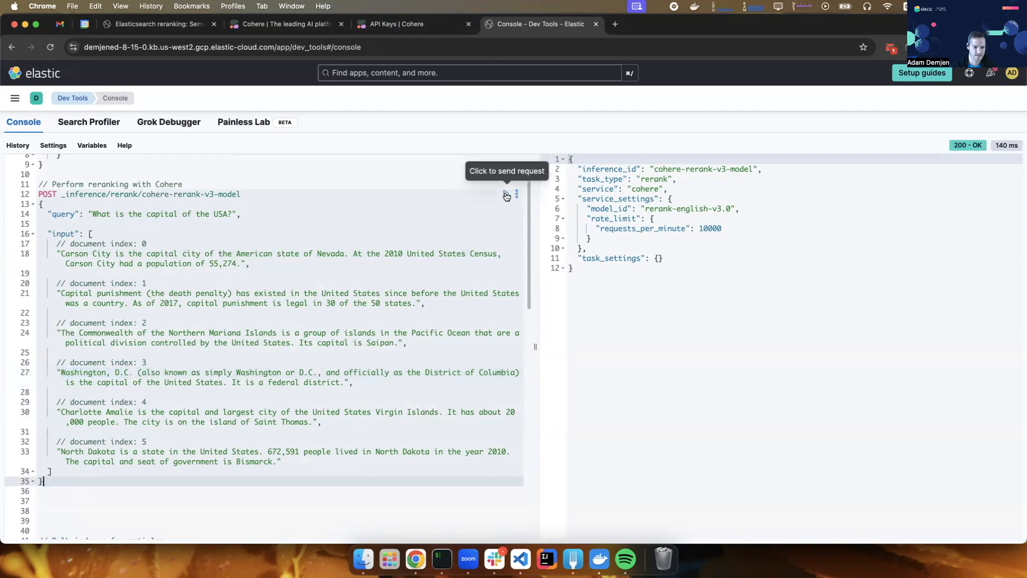
Send the POST rerank request and highlight the returned index and relevance_score values.
left_click(507, 194)
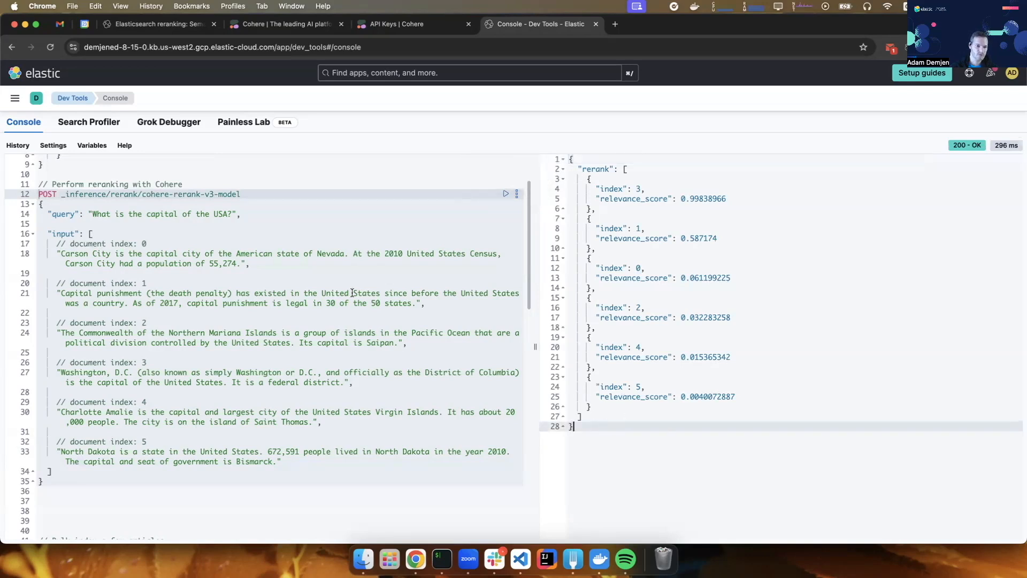
left_click_drag(39, 243, 282, 461)
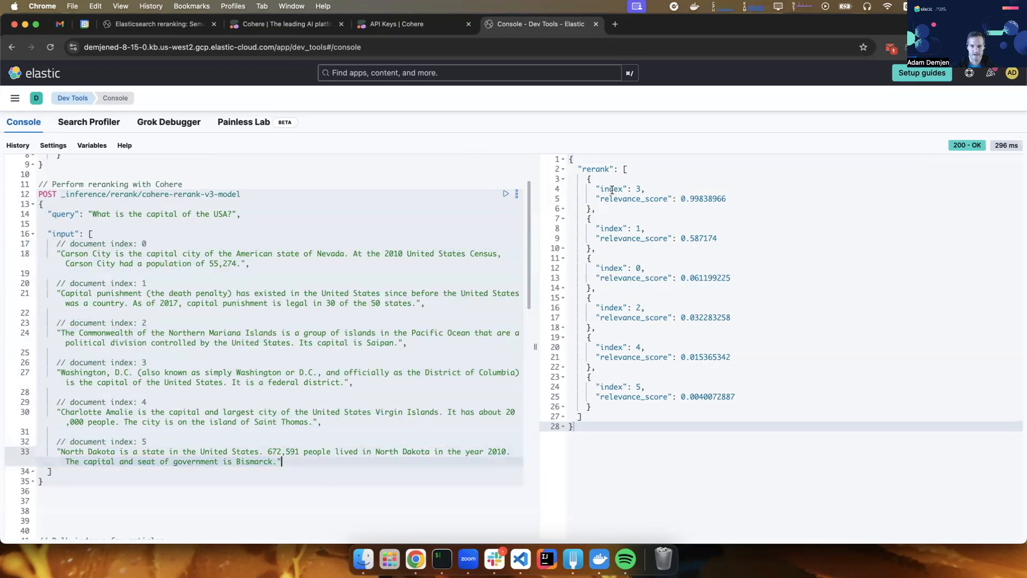
mouse_move(597, 186)
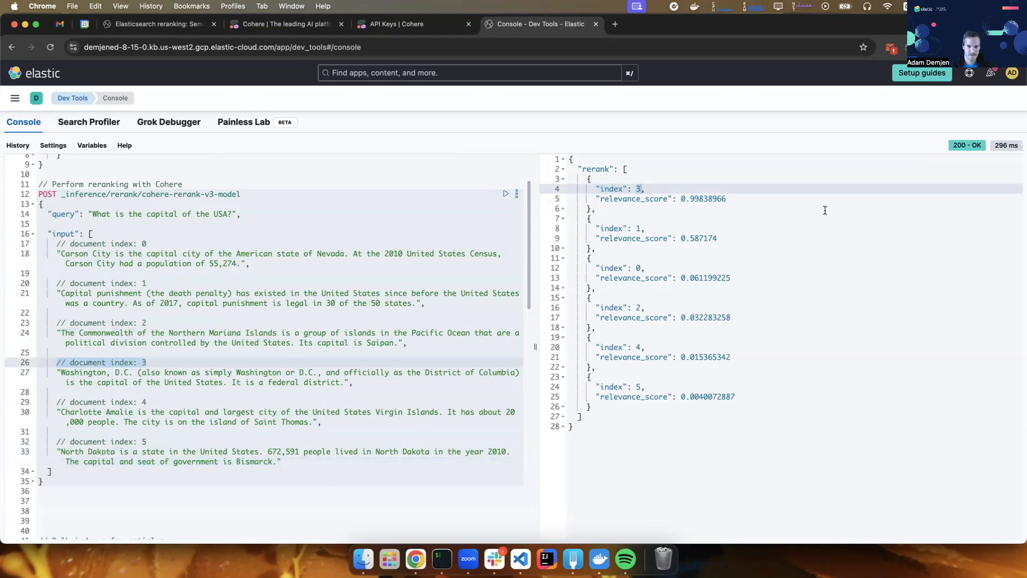
mouse_move(681, 199)
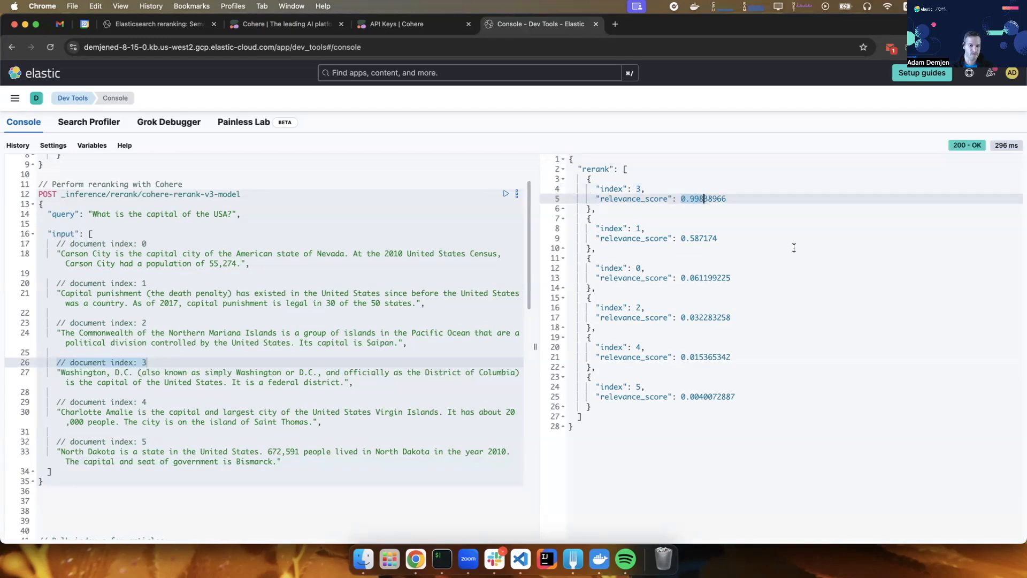
mouse_move(791, 242)
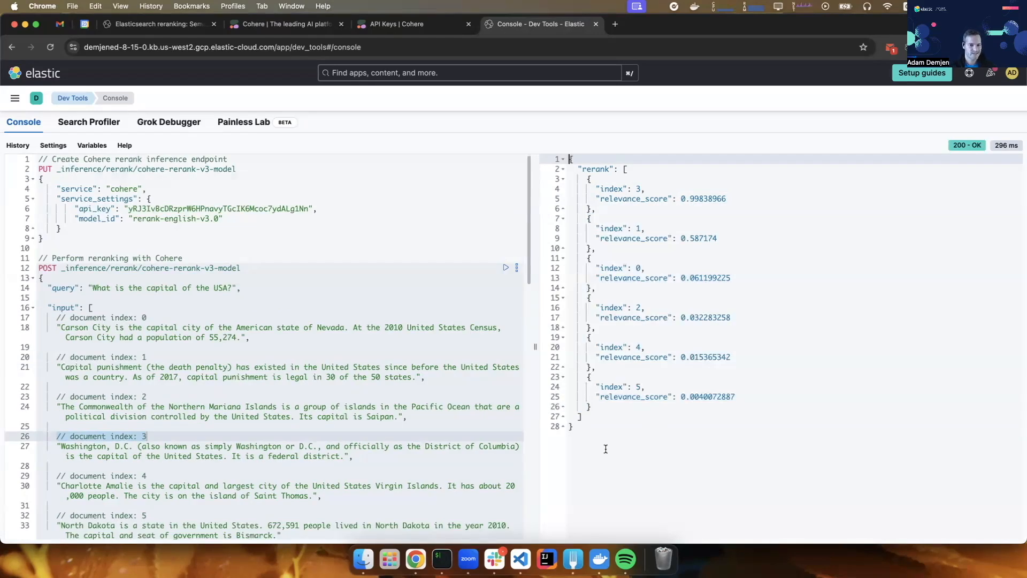
mouse_move(611, 430)
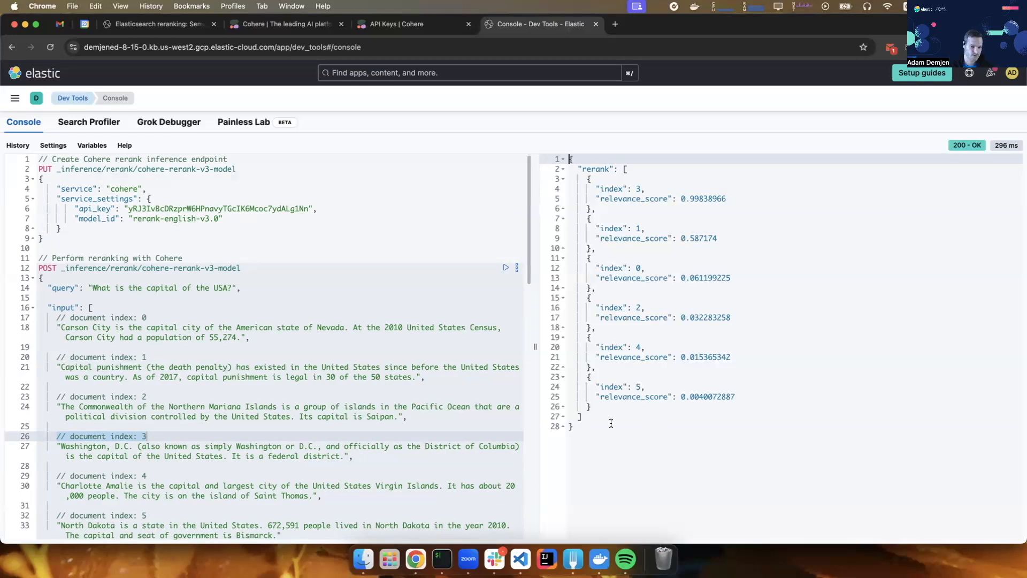
Send the POST articles/_bulk request indexing six capital articles, then move to the searches.
scroll("down", 3)
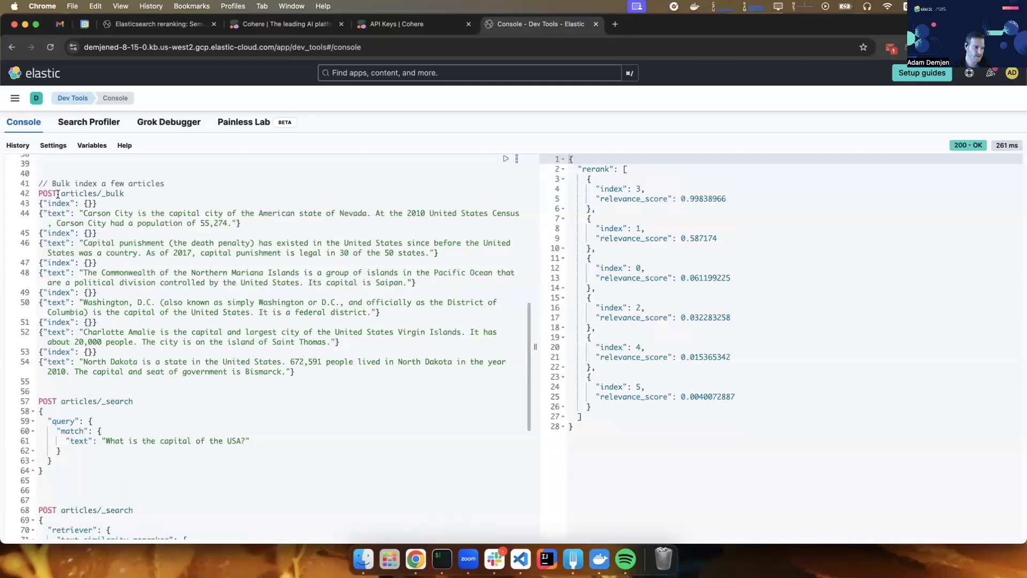
left_click(62, 192)
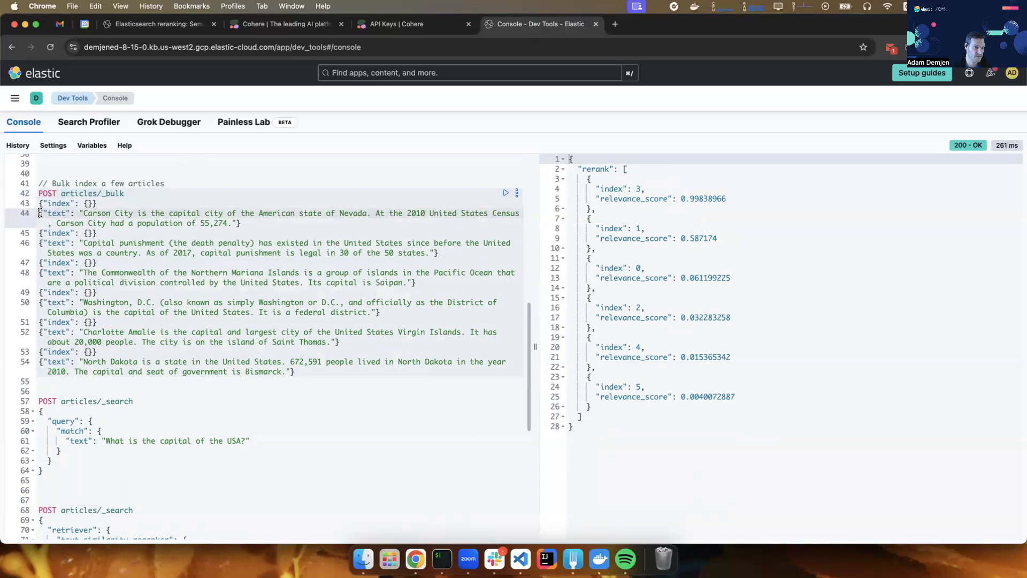
left_click_drag(38, 213, 298, 371)
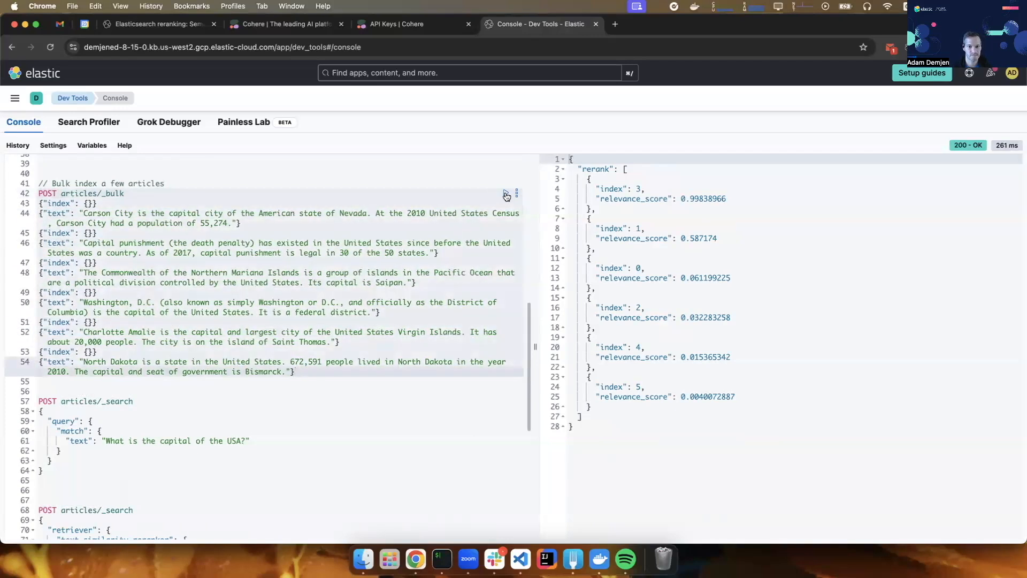
left_click(505, 193)
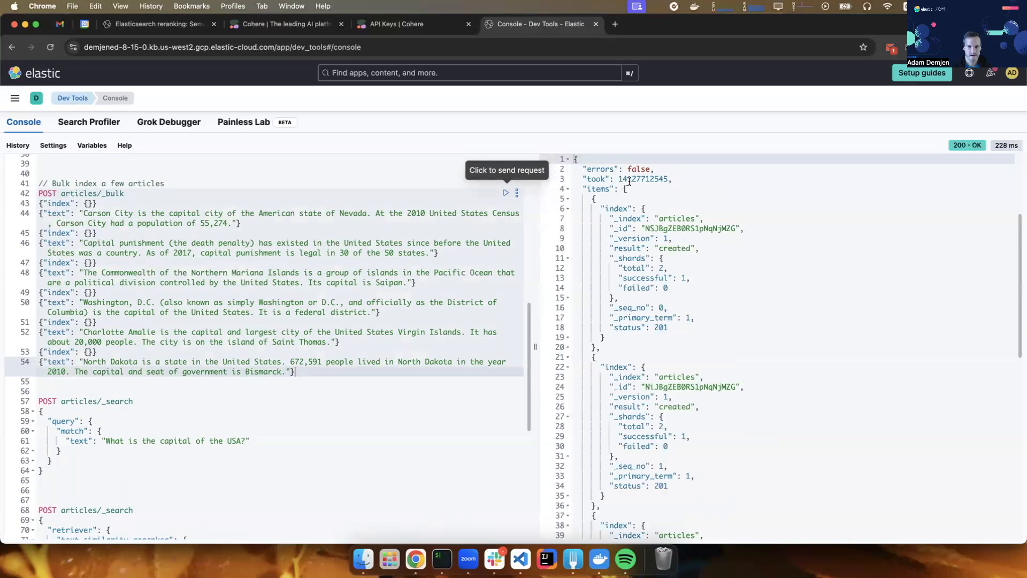
scroll("down", 3)
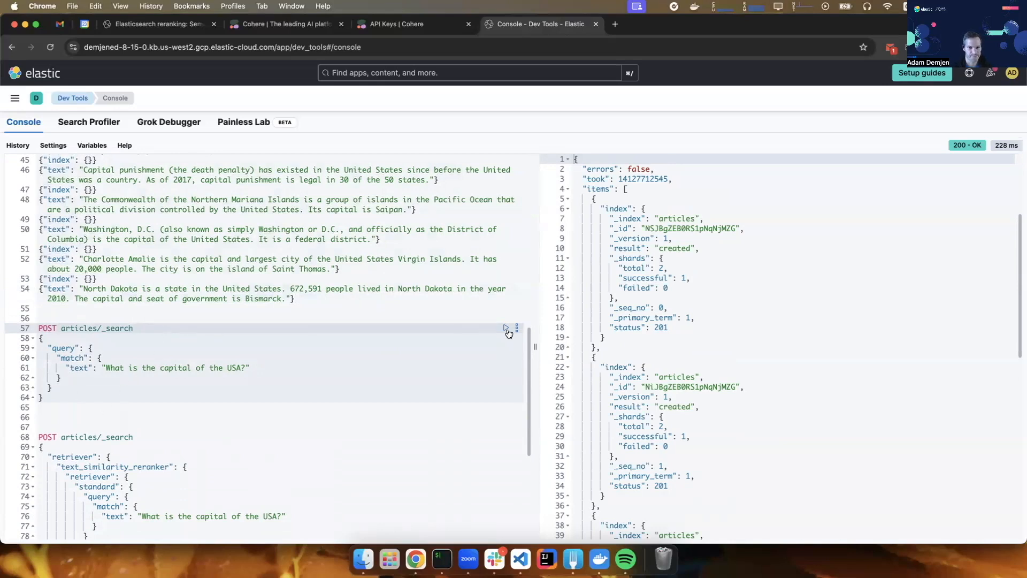
Run the match query for 'What is the capital of the USA?' and review the six hits.
left_click(505, 327)
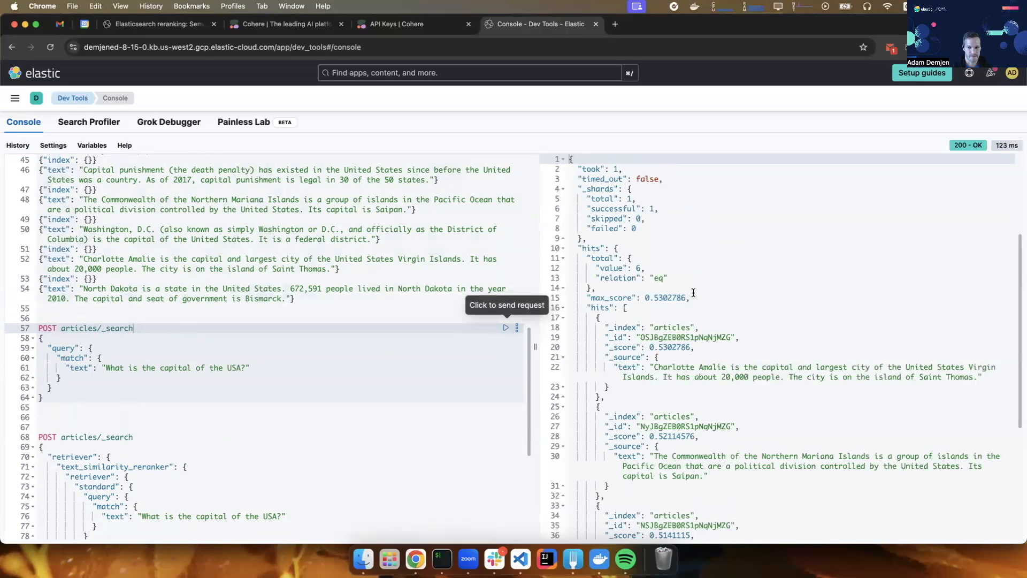
scroll("down", 3)
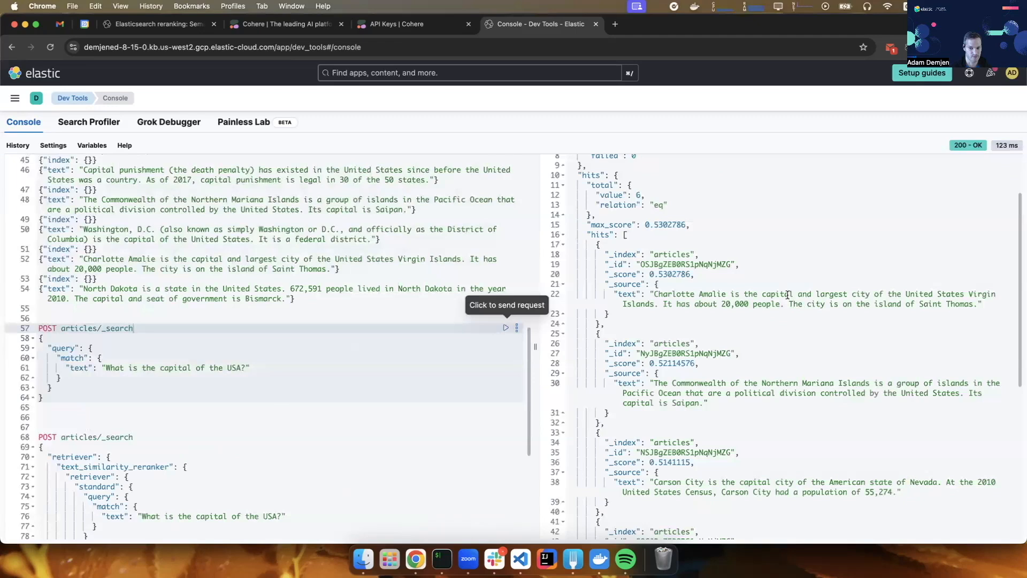
double_click(777, 293)
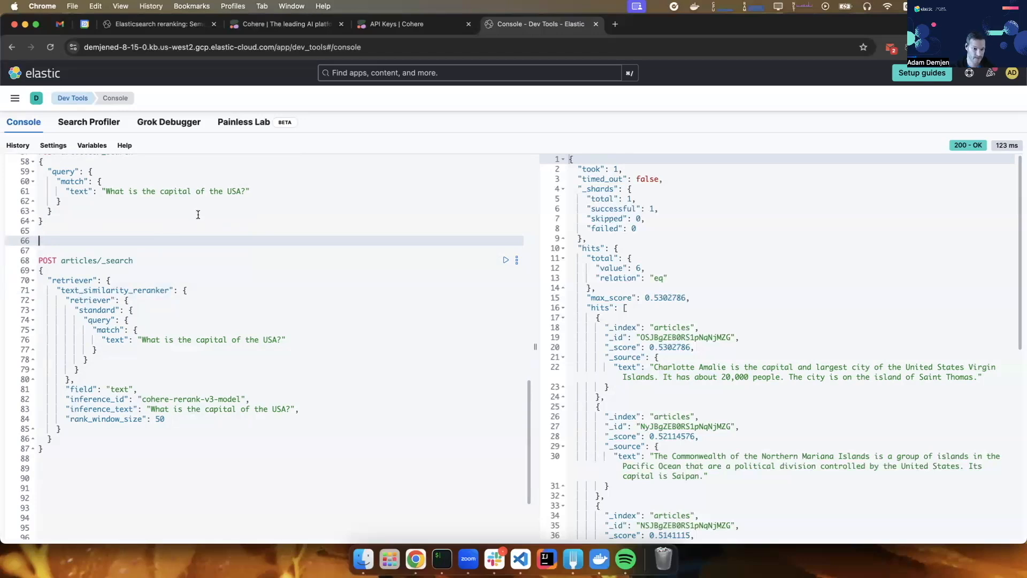
mouse_move(165, 220)
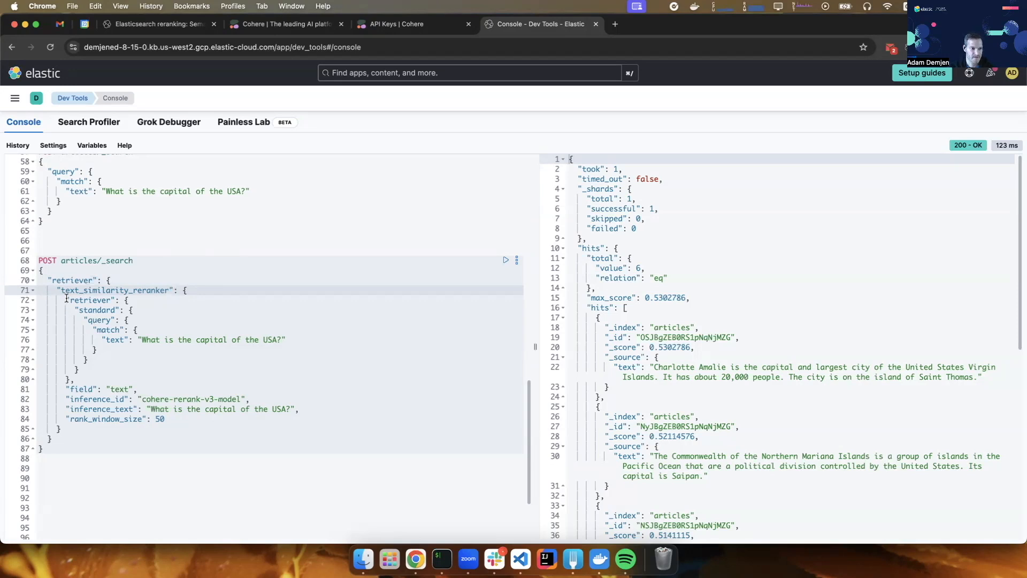
left_click_drag(65, 300, 72, 379)
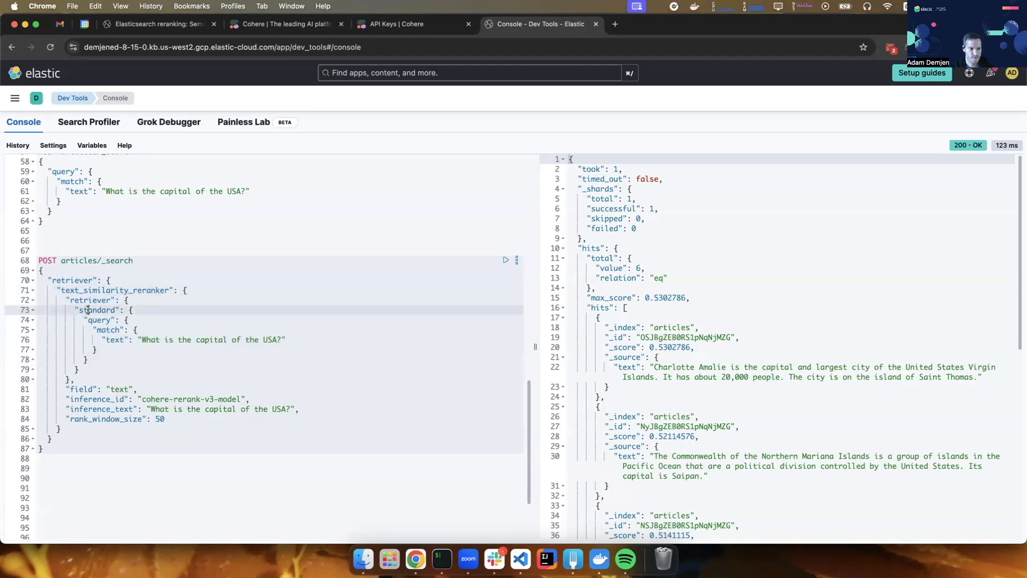
left_click_drag(89, 320, 89, 359)
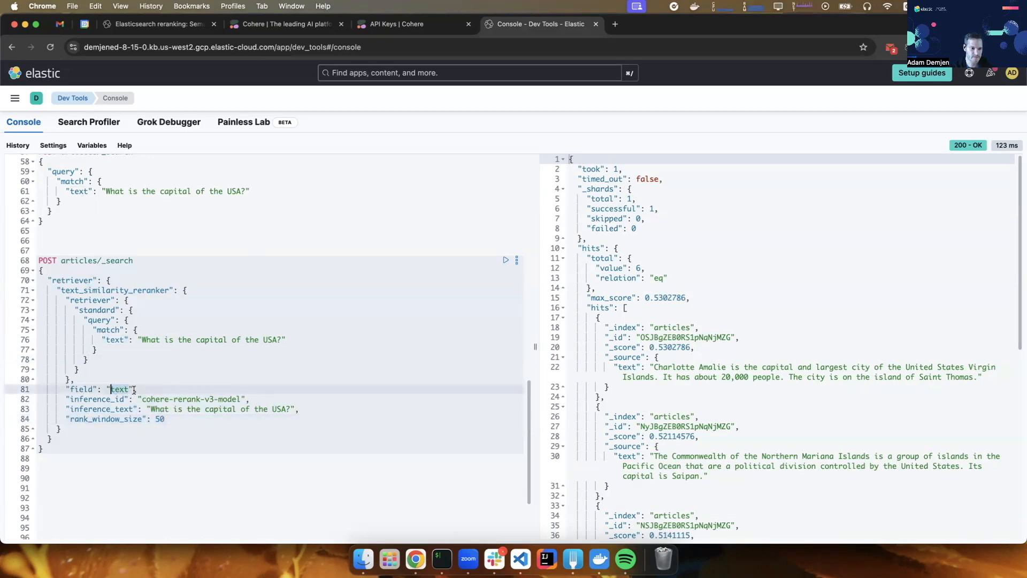
mouse_move(321, 387)
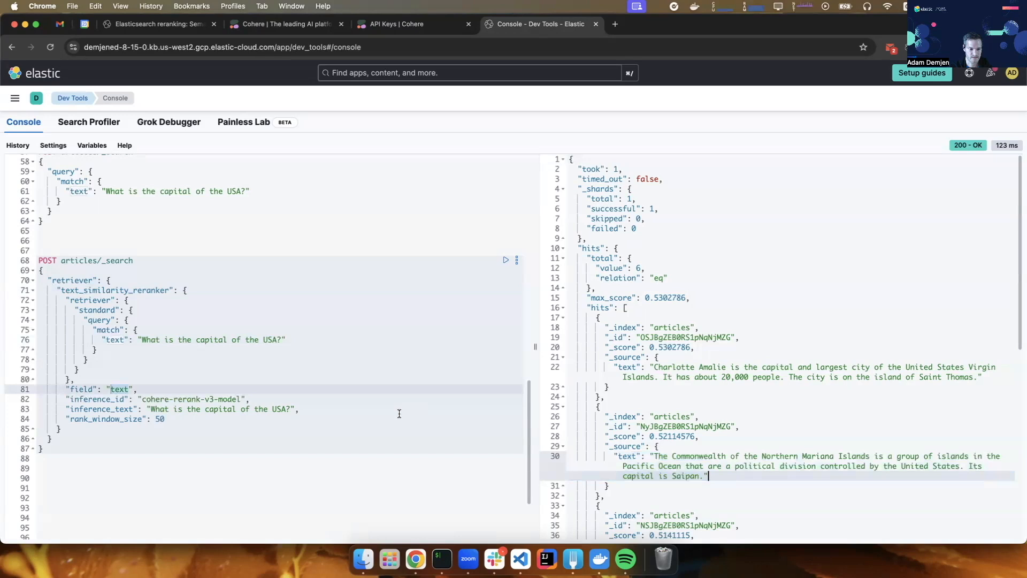
mouse_move(79, 399)
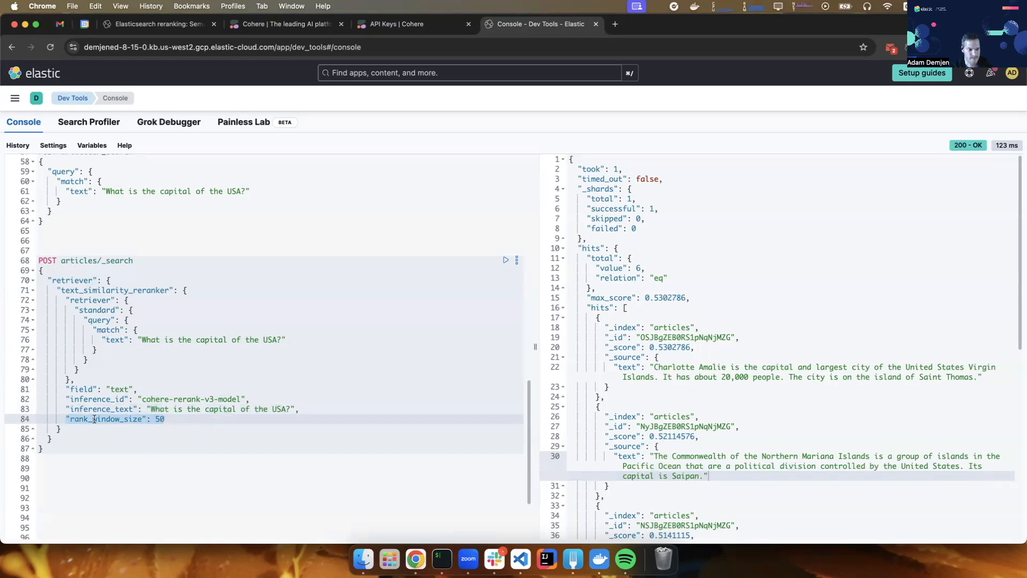
mouse_move(165, 456)
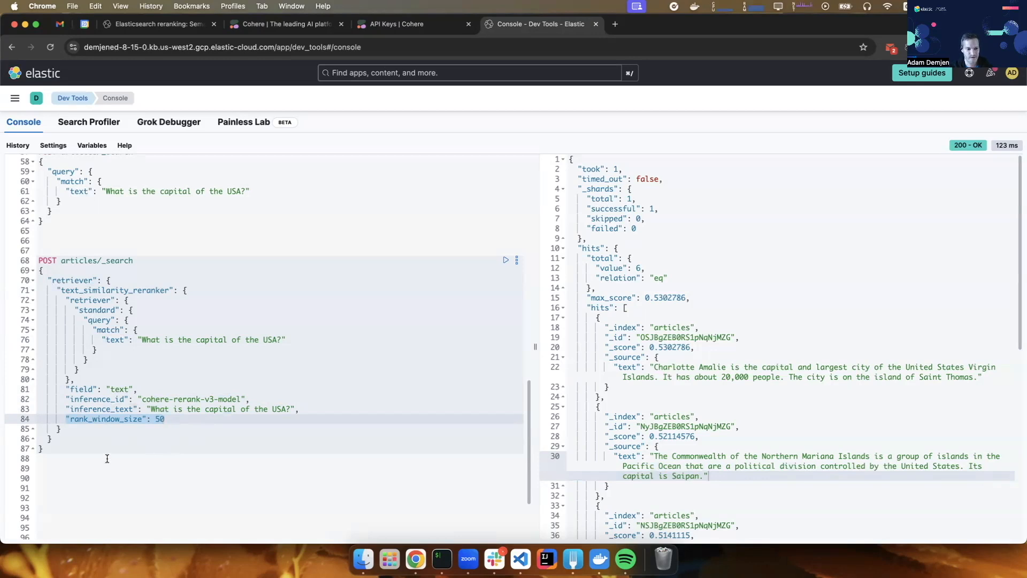
mouse_move(189, 473)
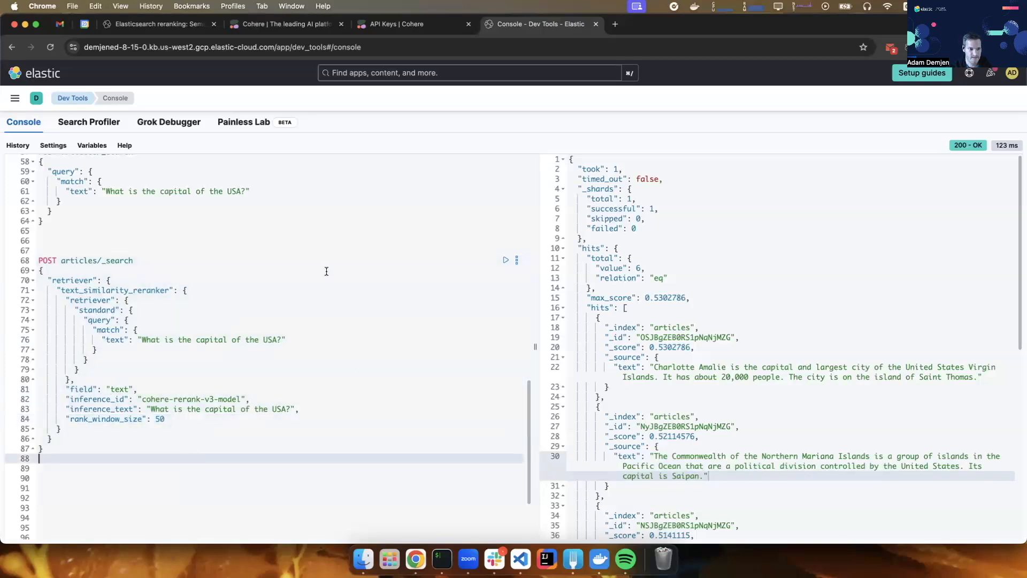
Run the text_similarity_reranker search returning Washington, D.C. first at about 0.998.
left_click(505, 259)
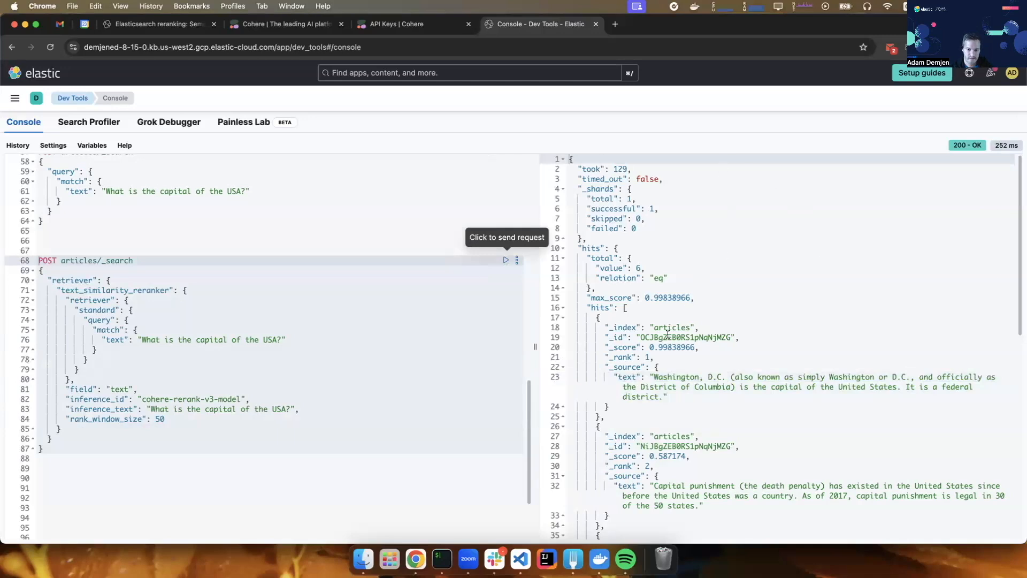
mouse_move(611, 514)
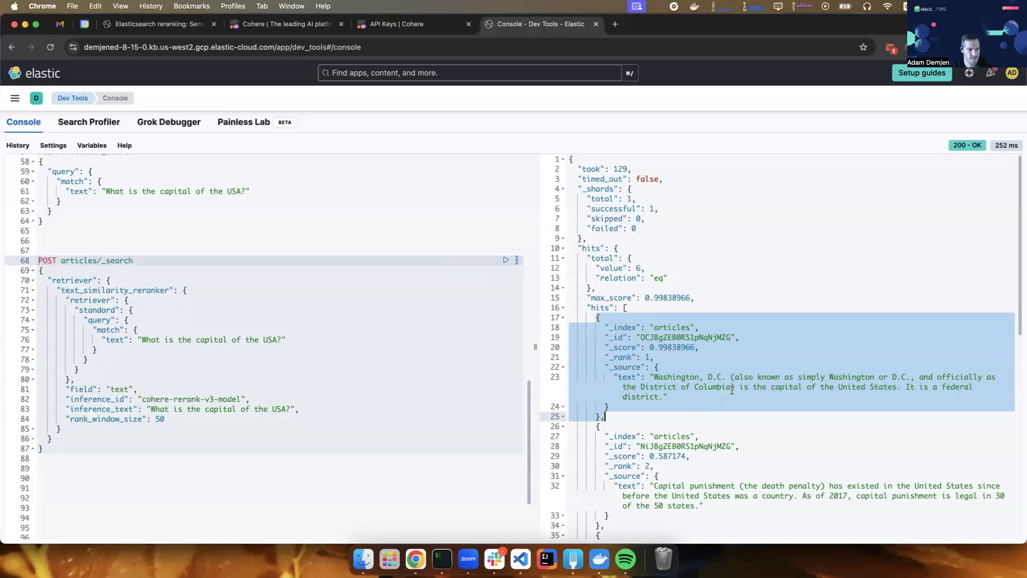
mouse_move(678, 409)
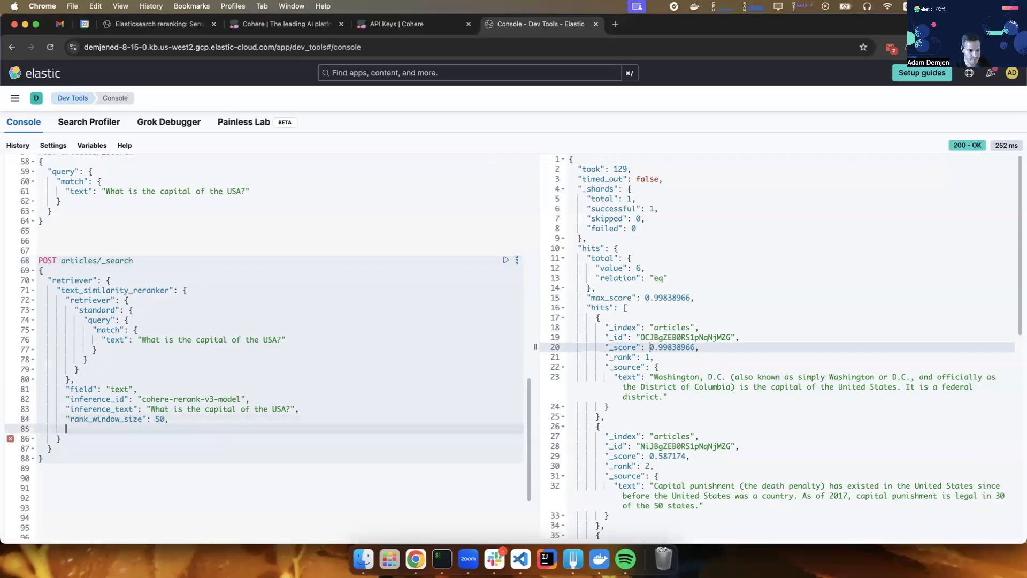
Add "min_score": 0.6 to the reranker body and rerun it, leaving one hit.
type("\"min_s")
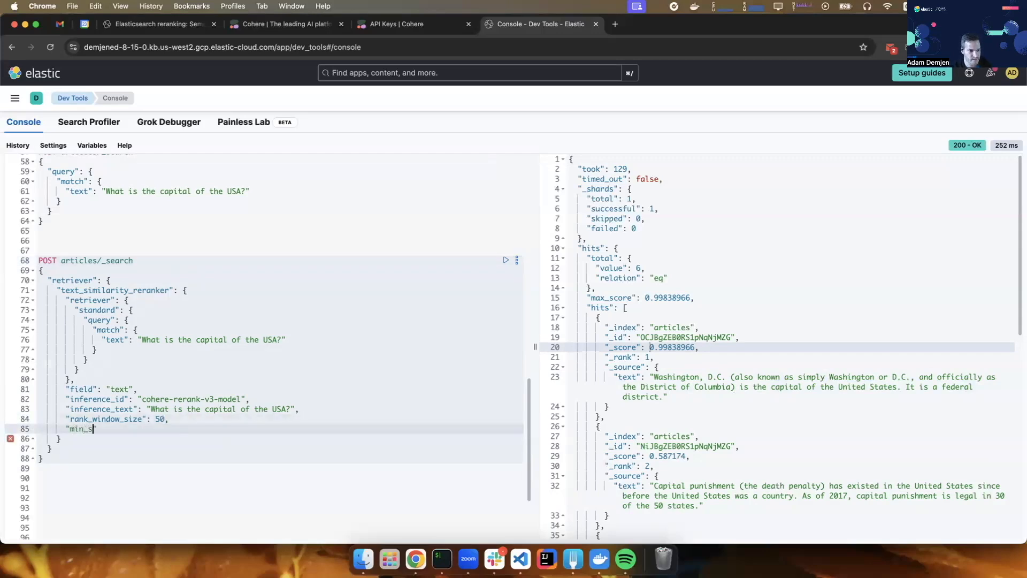
type("core")
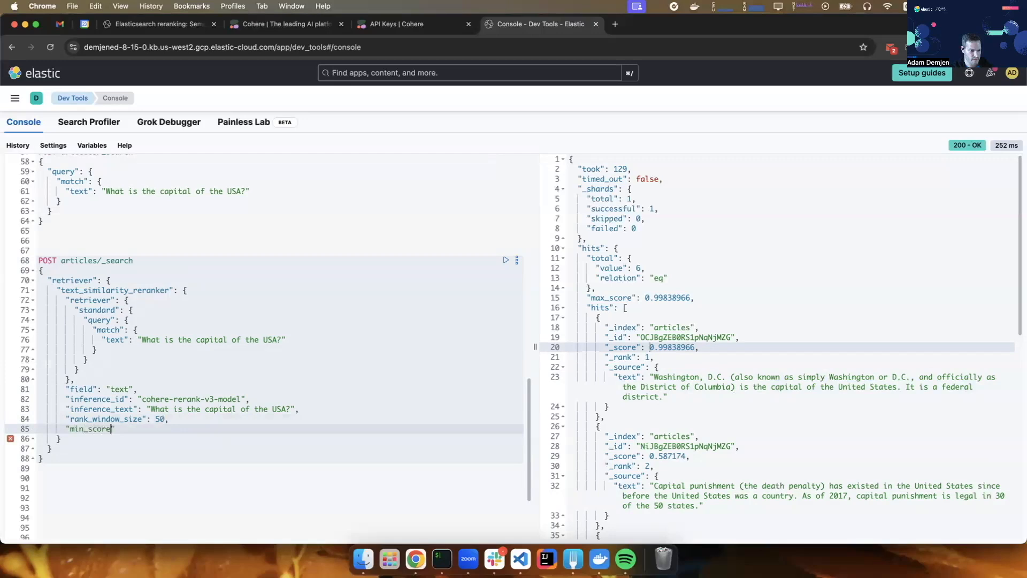
type("\": 0.")
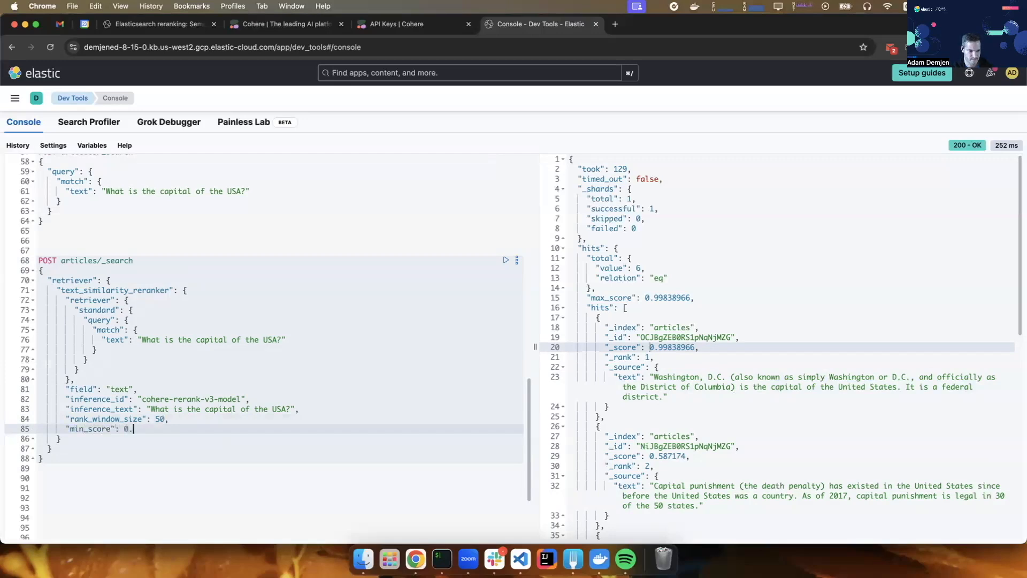
type("6")
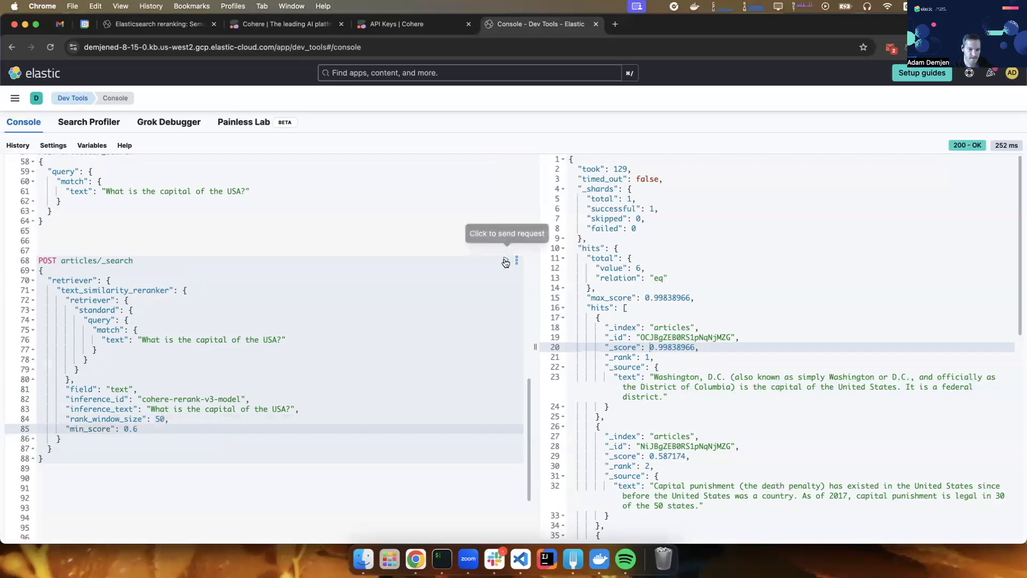
left_click(504, 260)
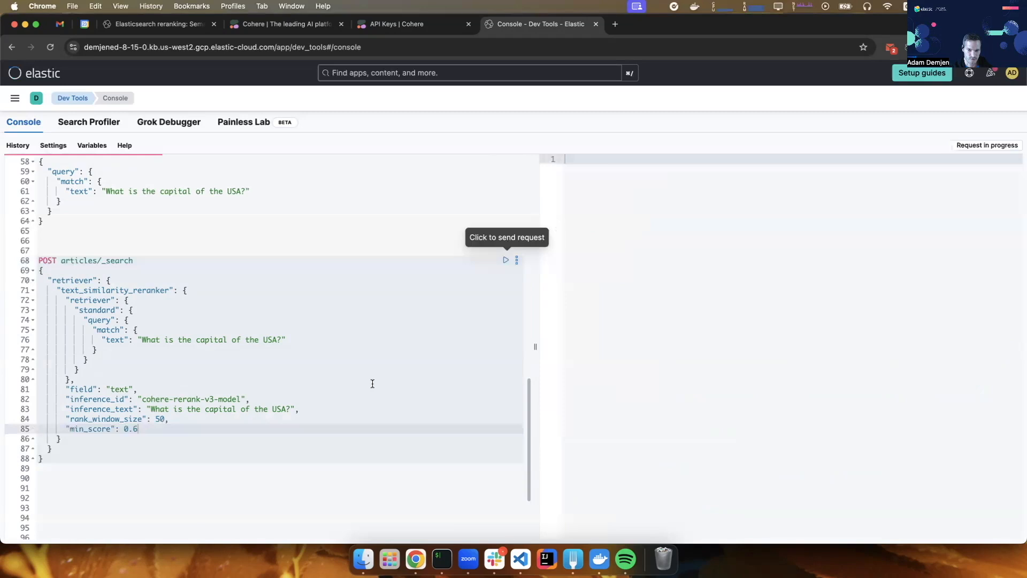
left_click(504, 258)
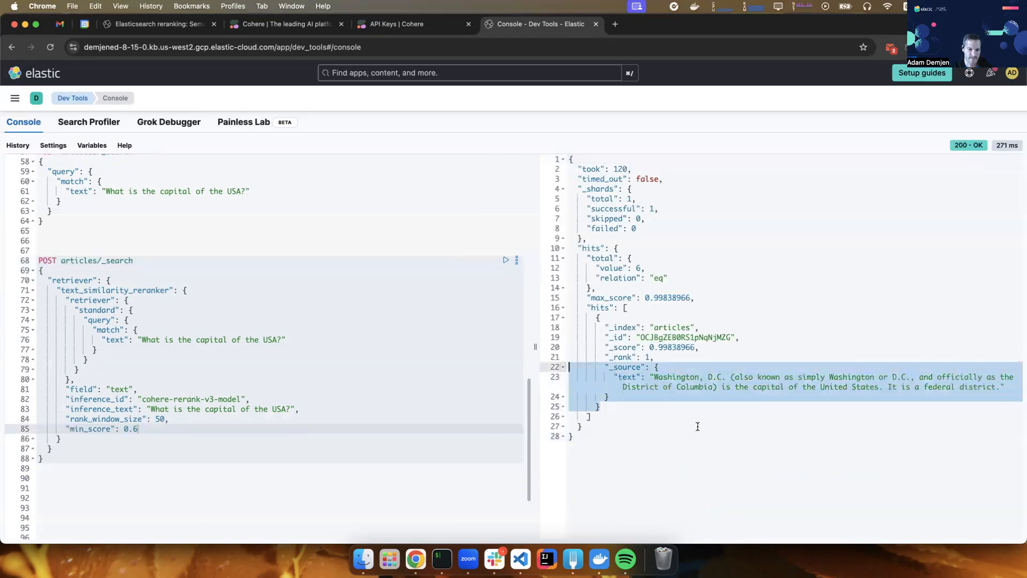
mouse_move(685, 435)
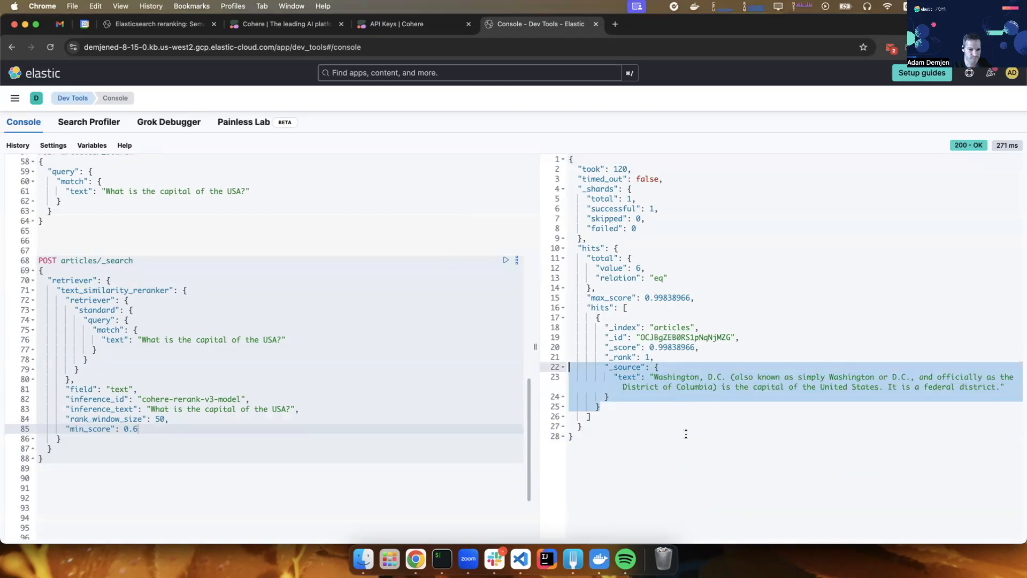